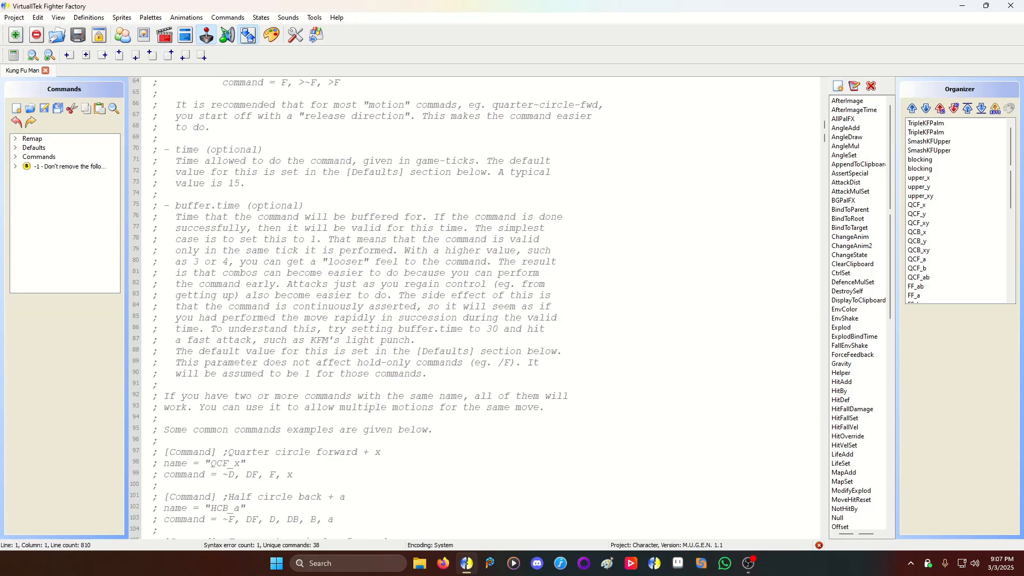
# Scroll through the u, d, l, r single-direction commands in Kung Fu Man's command file
pyautogui.scroll(-3)
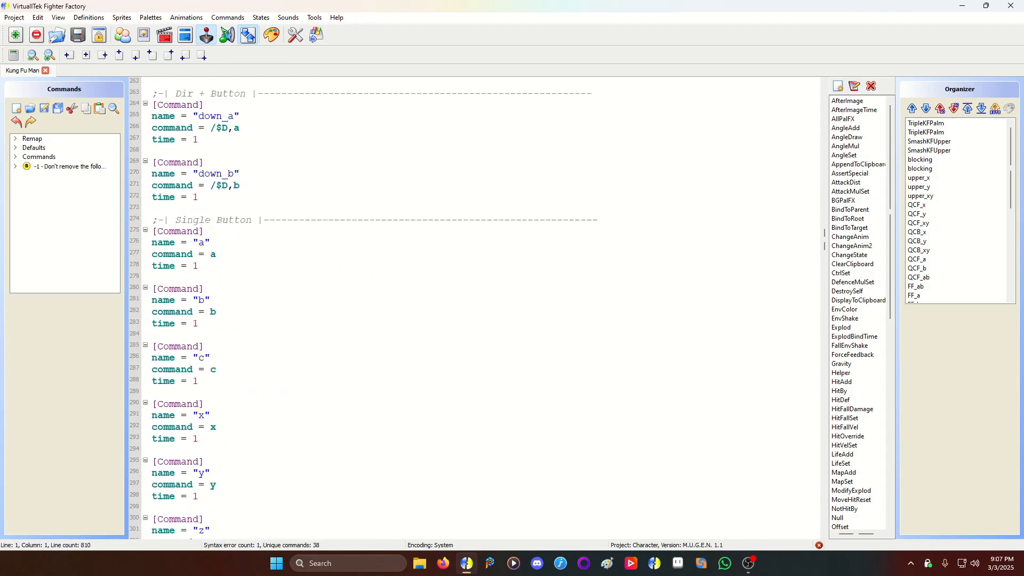
pyautogui.scroll(-3)
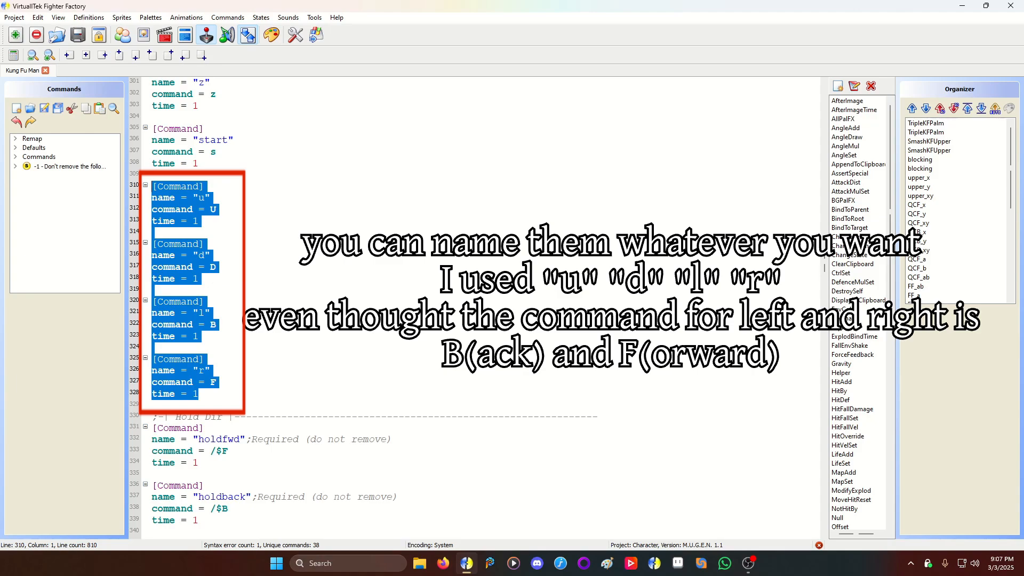
pyautogui.scroll(-3)
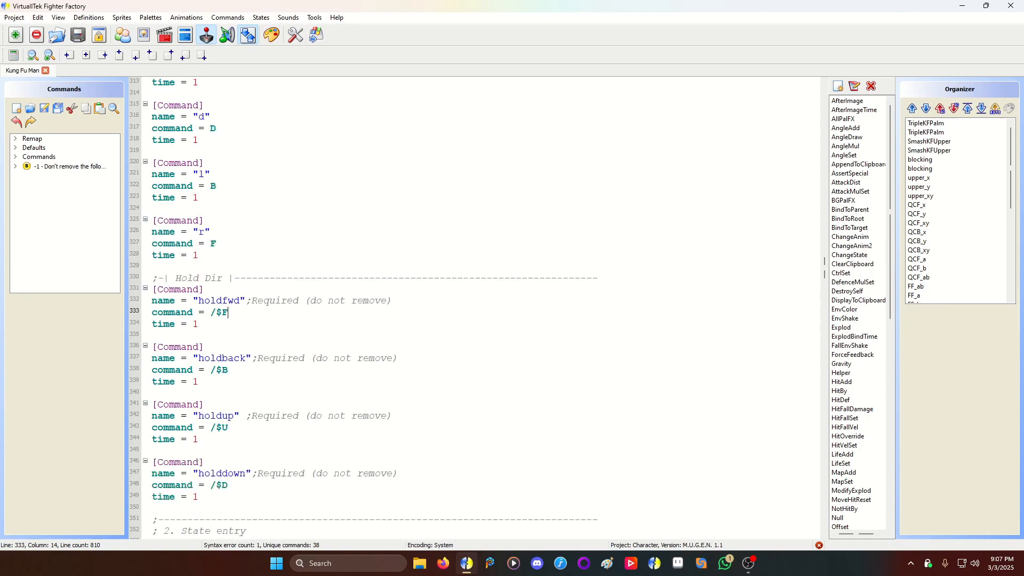
pyautogui.scroll(3)
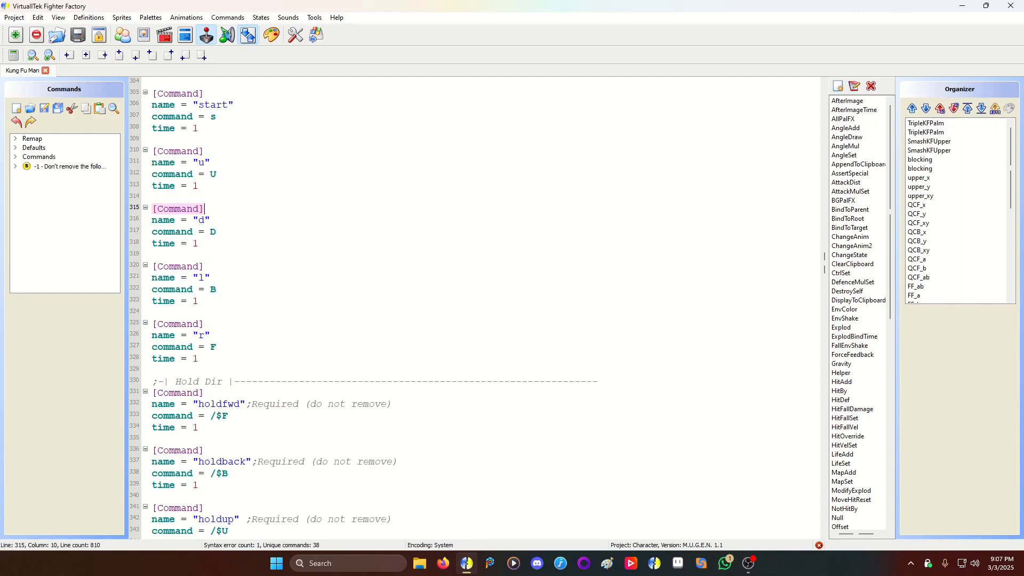
pyautogui.scroll(-3)
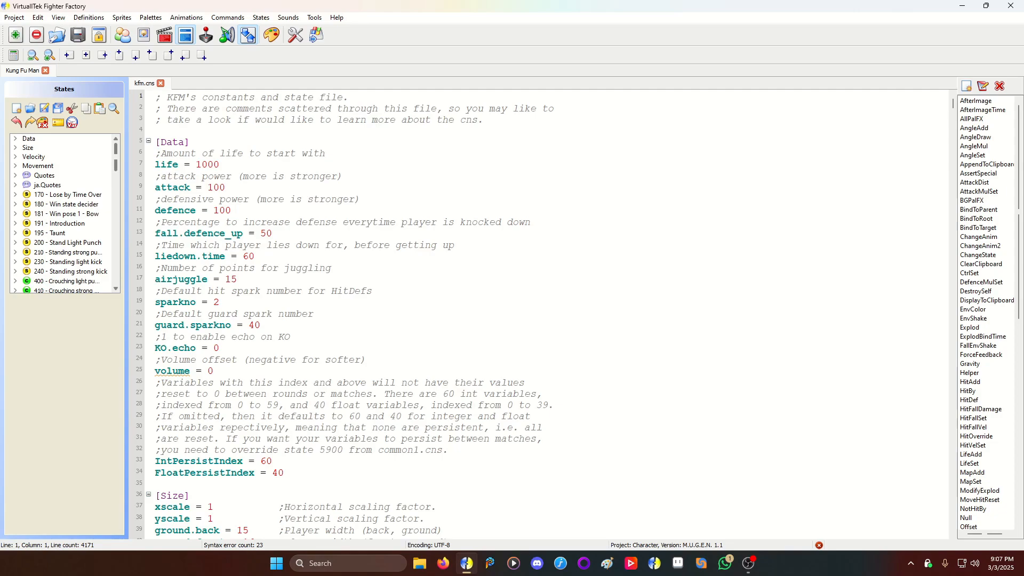
# Jump to state 5900's override code and scroll to its Striker Selector Helper controller
pyautogui.scroll(-3)
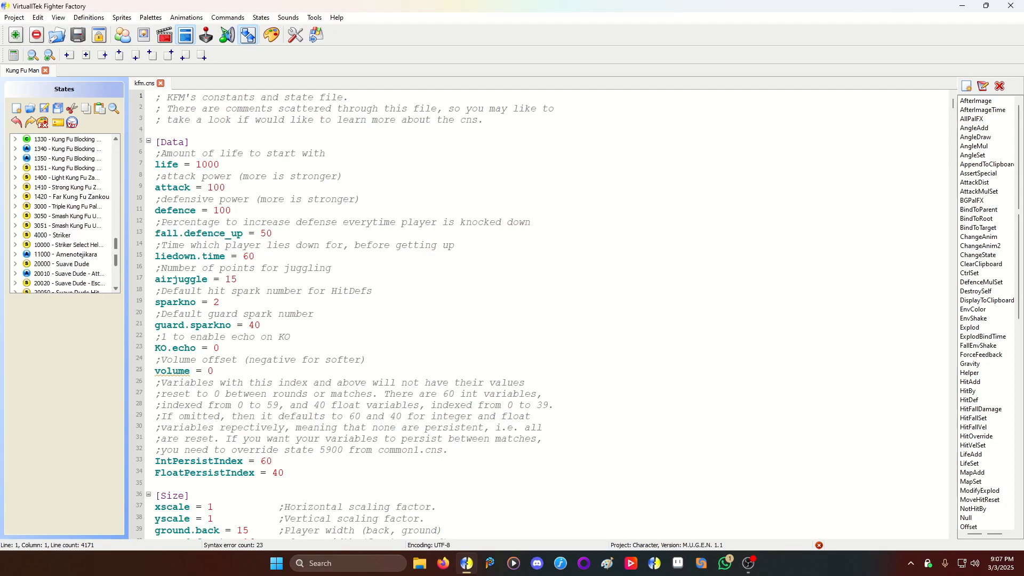
pyautogui.click(63, 263)
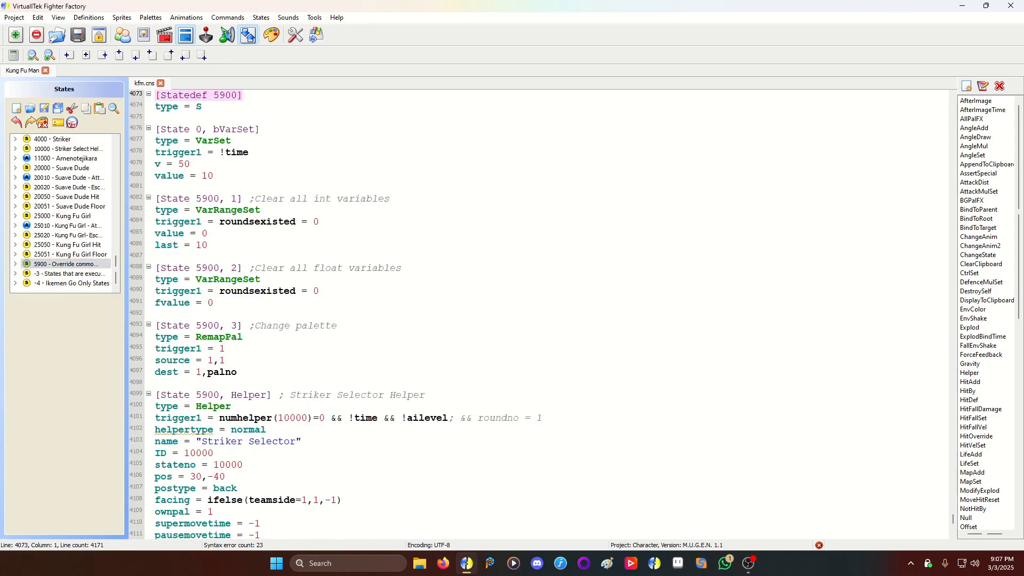
pyautogui.scroll(3)
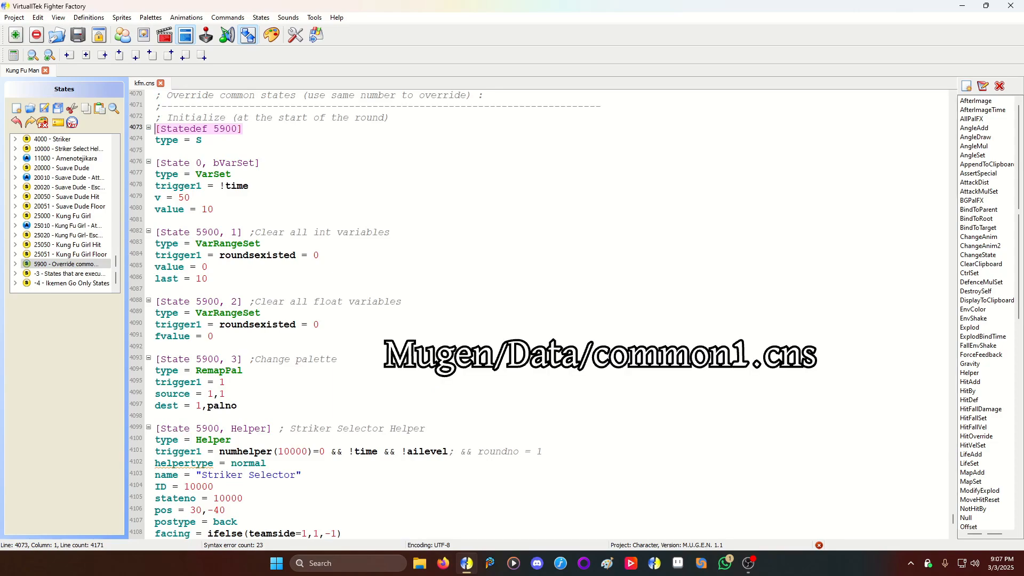
pyautogui.scroll(-3)
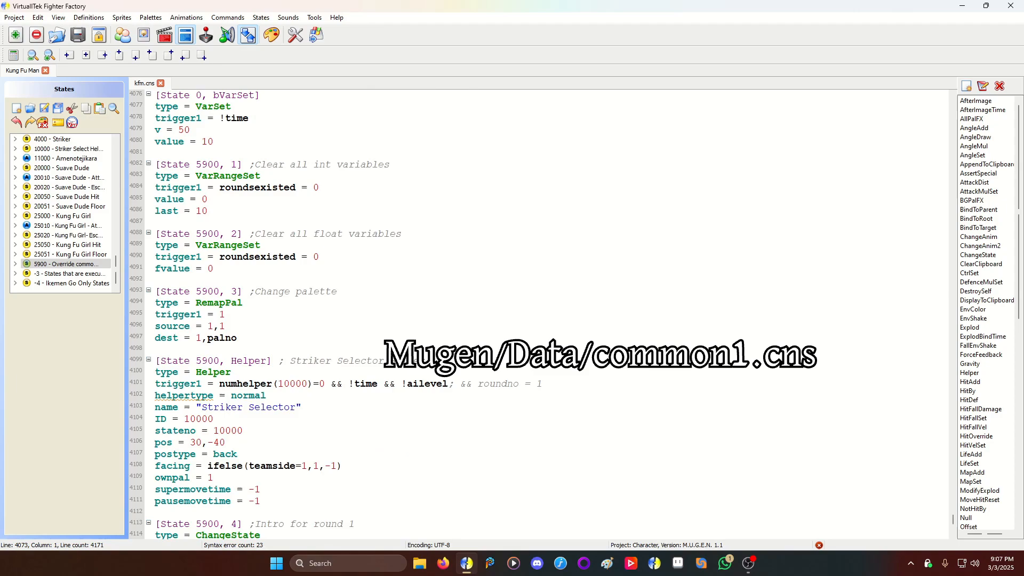
pyautogui.scroll(-3)
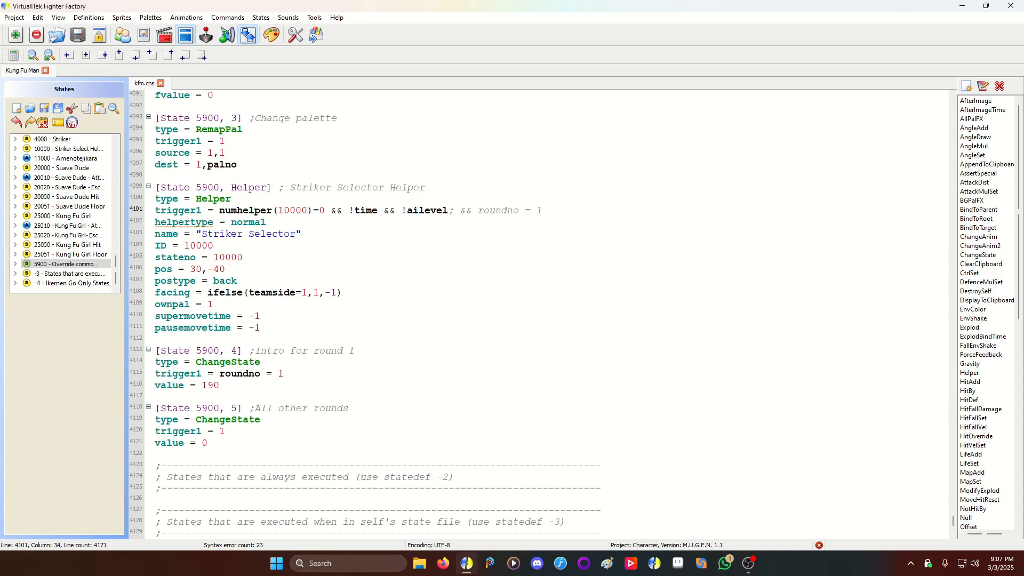
pyautogui.scroll(3)
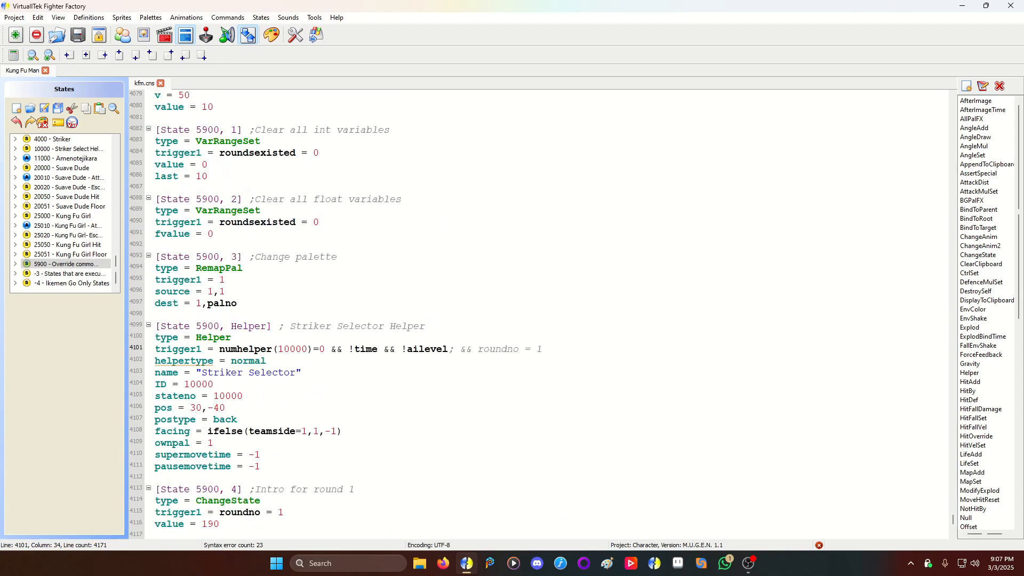
pyautogui.scroll(-3)
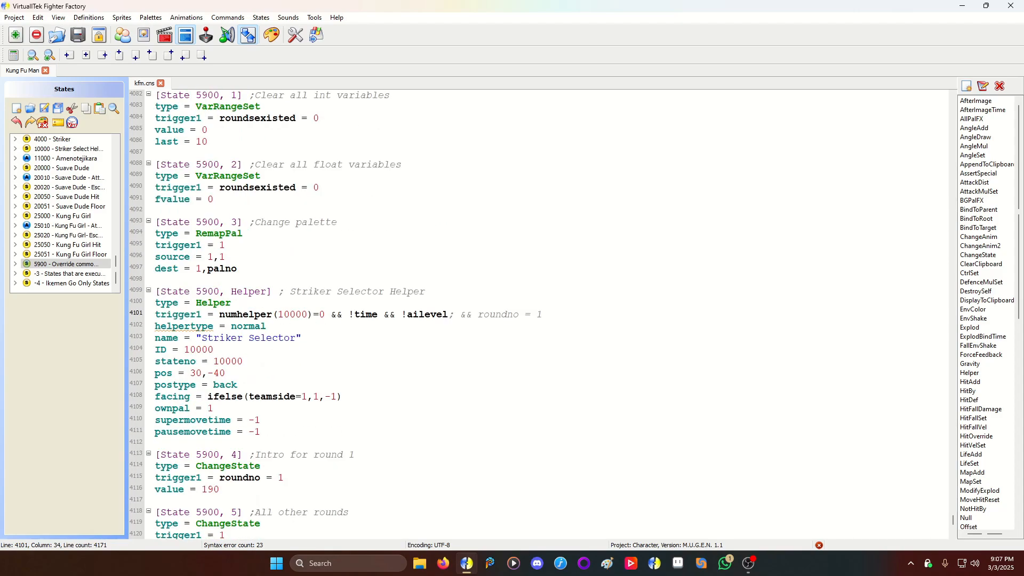
# Examine the helper trigger's numhelper(10000)=0, !time and !ailevel conditions one by one
pyautogui.doubleClick(271, 314)
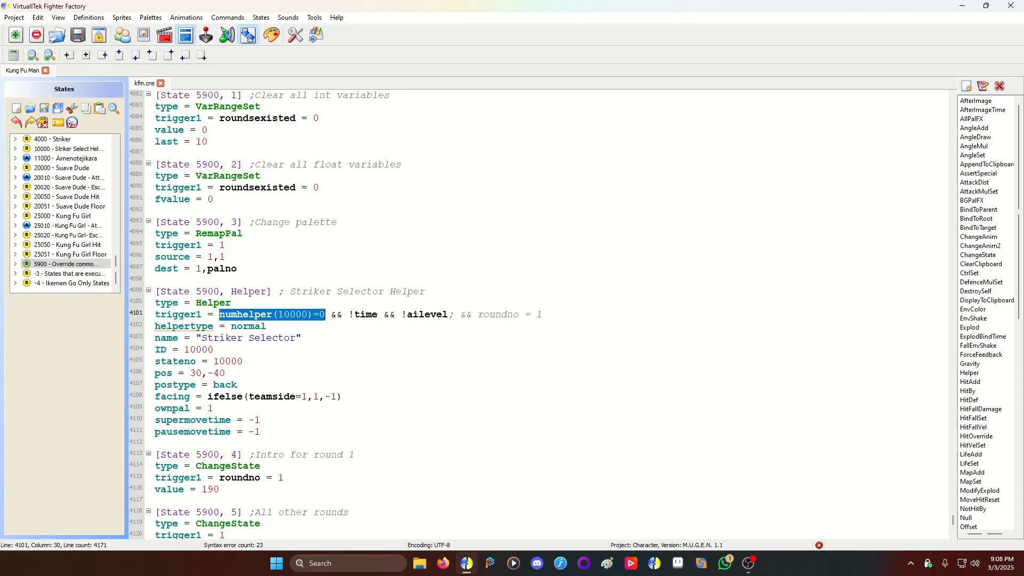
pyautogui.doubleClick(363, 314)
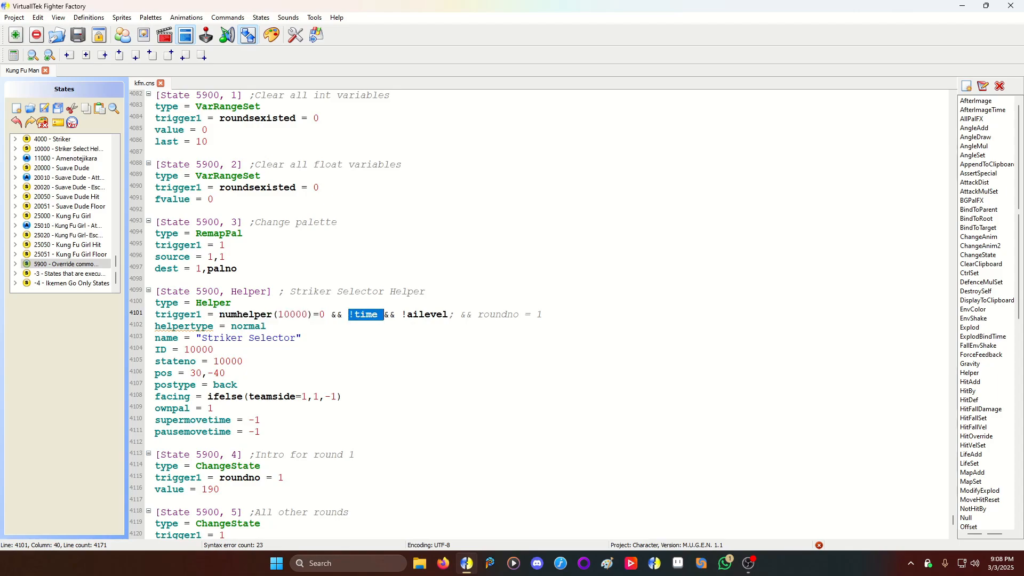
pyautogui.doubleClick(424, 314)
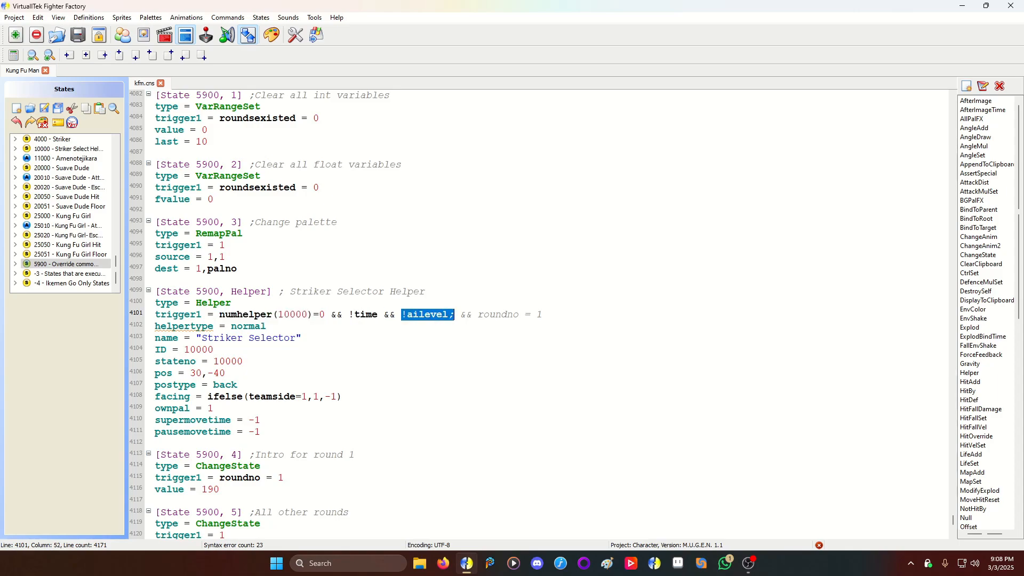
pyautogui.click(540, 313)
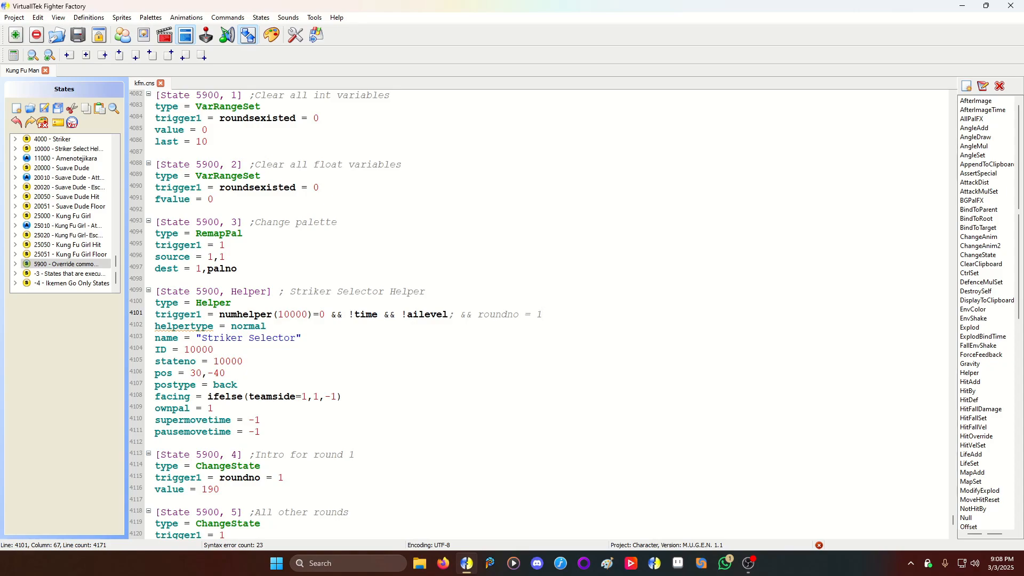
# Review the helper's facing, postype and ID 10000 values, then jump to Statedef 10000 Striker Select Helper
pyautogui.click(541, 314)
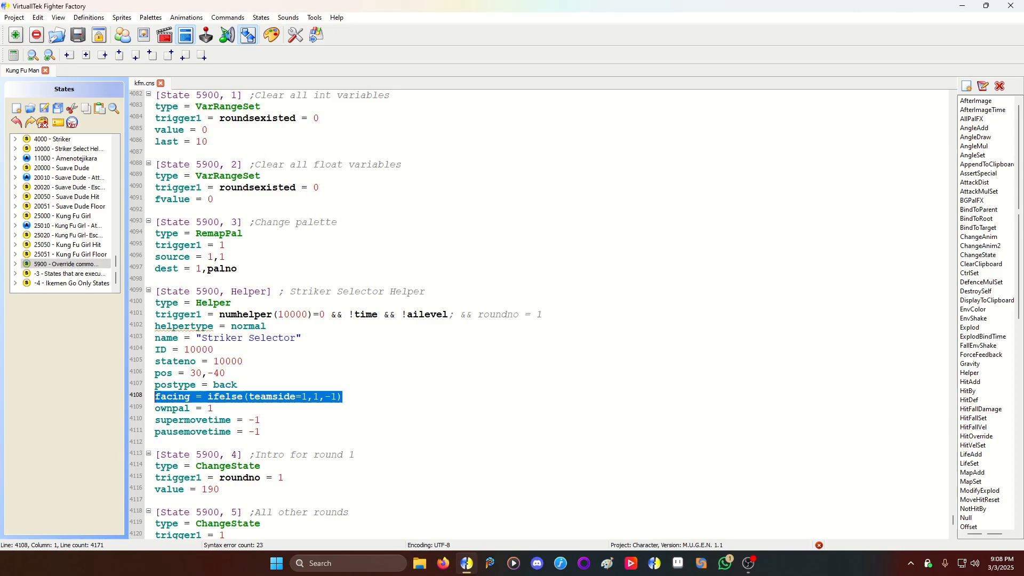
pyautogui.click(343, 397)
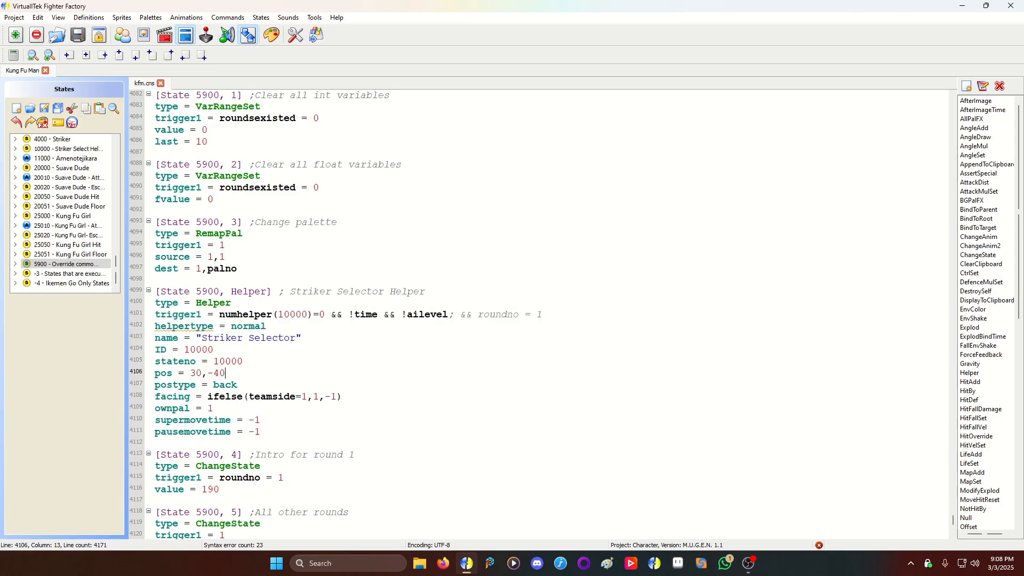
pyautogui.doubleClick(223, 385)
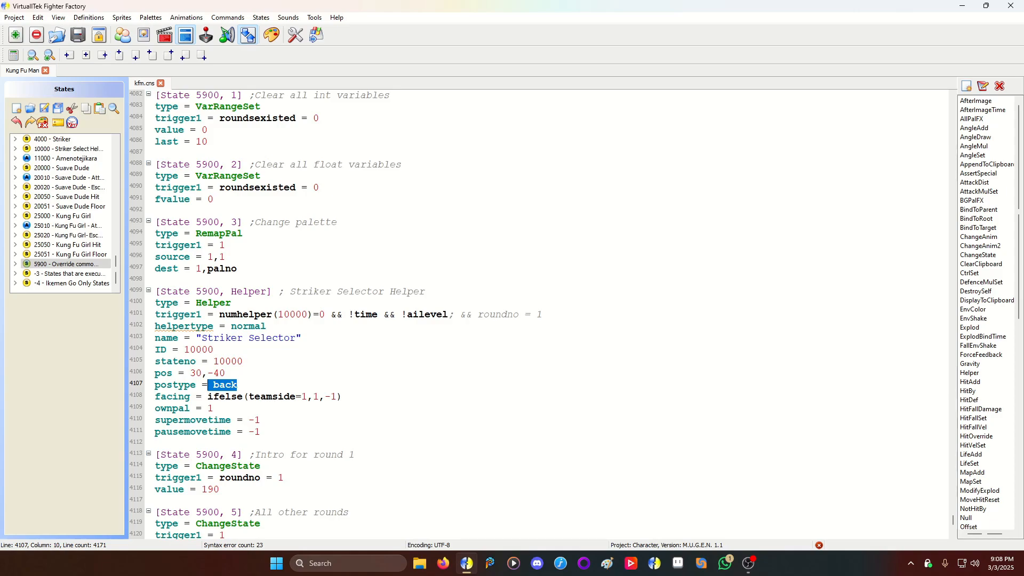
pyautogui.doubleClick(293, 313)
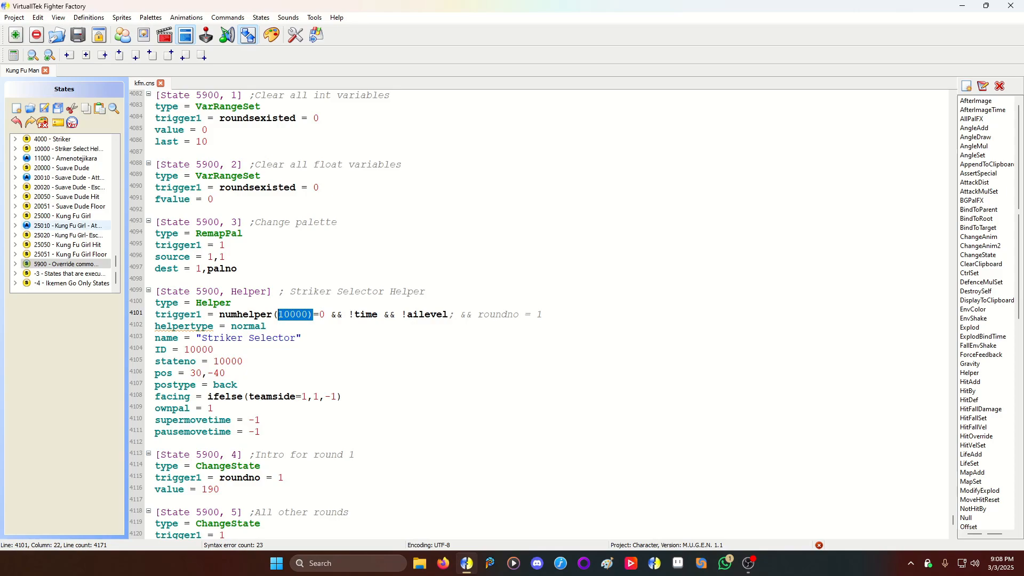
pyautogui.click(68, 179)
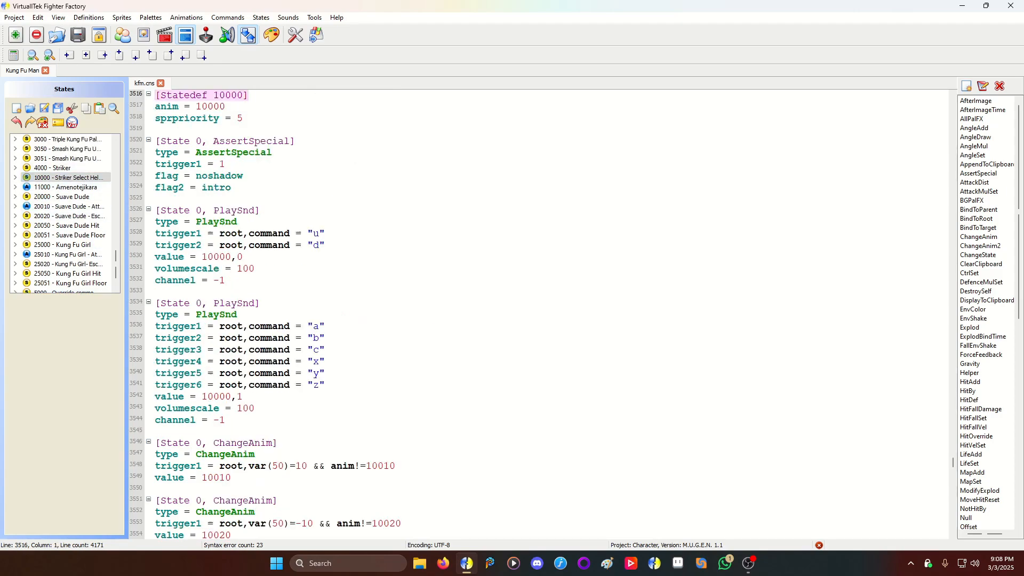
pyautogui.scroll(3)
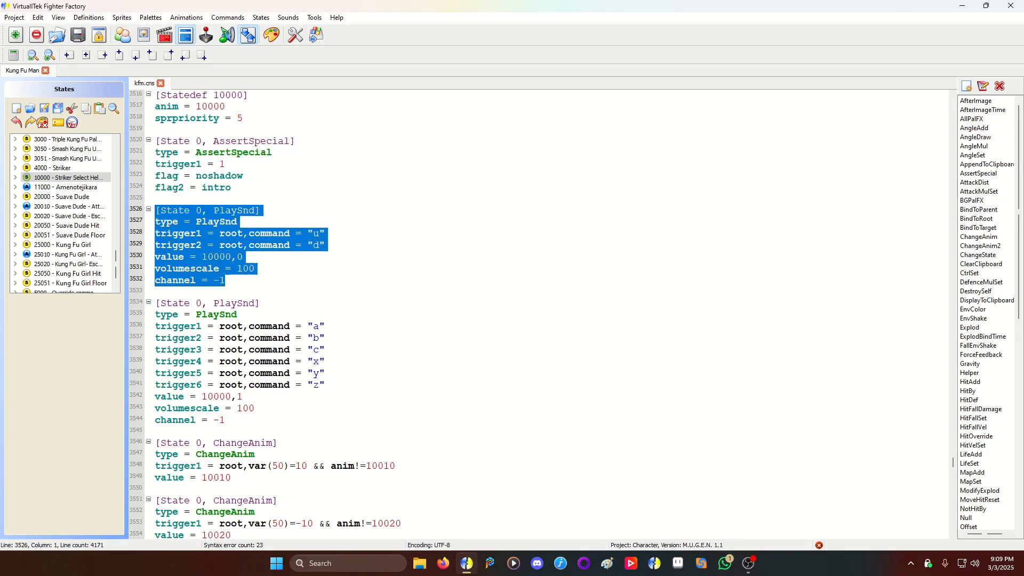
pyautogui.click(242, 256)
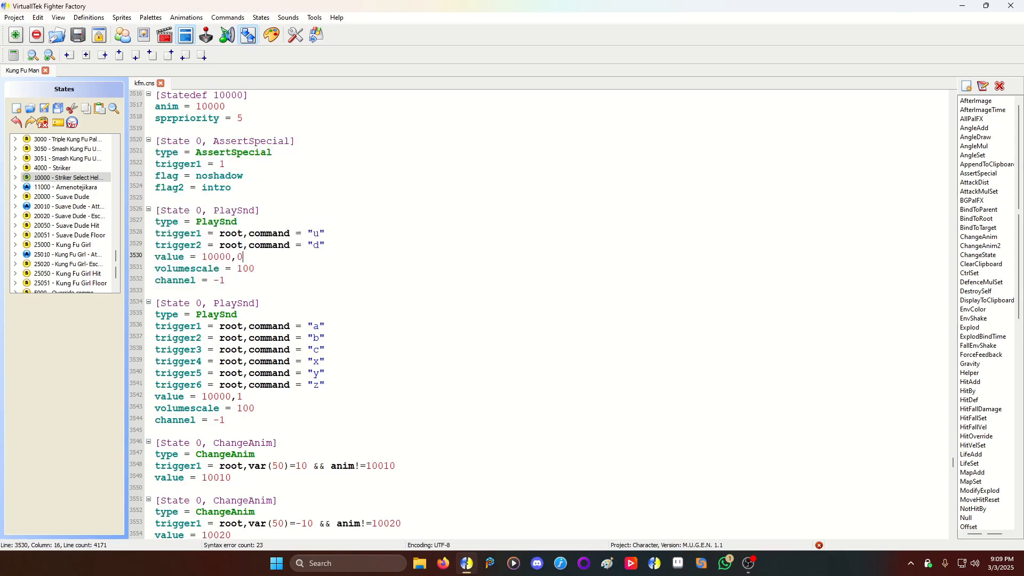
pyautogui.doubleClick(234, 234)
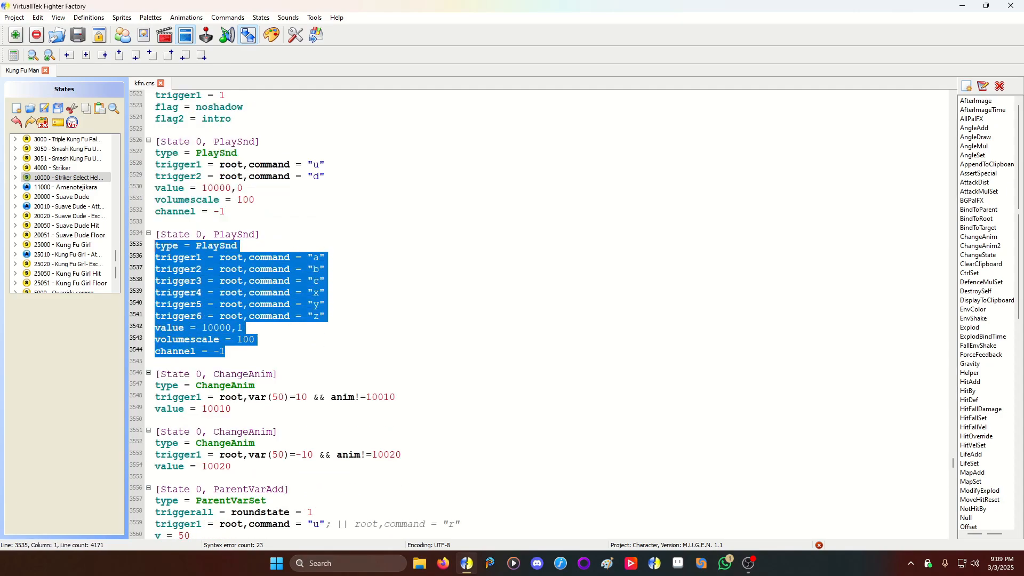
pyautogui.click(321, 257)
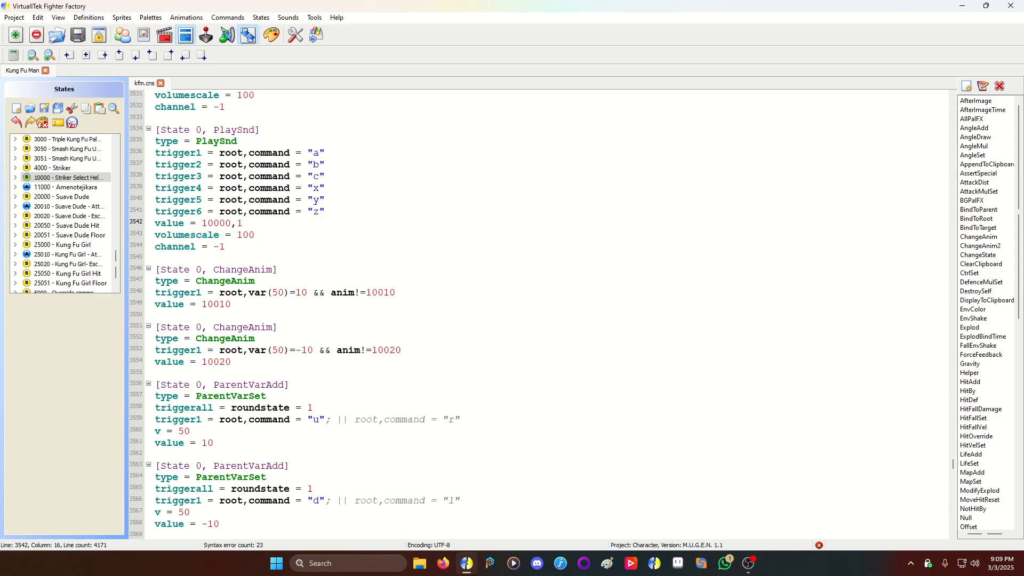
# Extend the first ChangeAnim trigger to root,var(50)=10 && anim!=10010
pyautogui.doubleClick(275, 293)
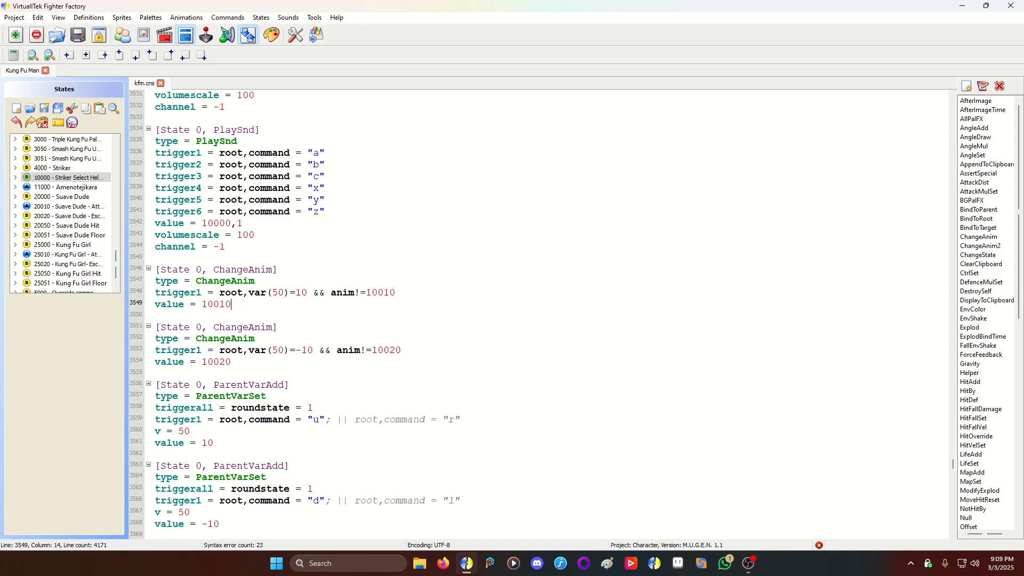
pyautogui.doubleClick(215, 304)
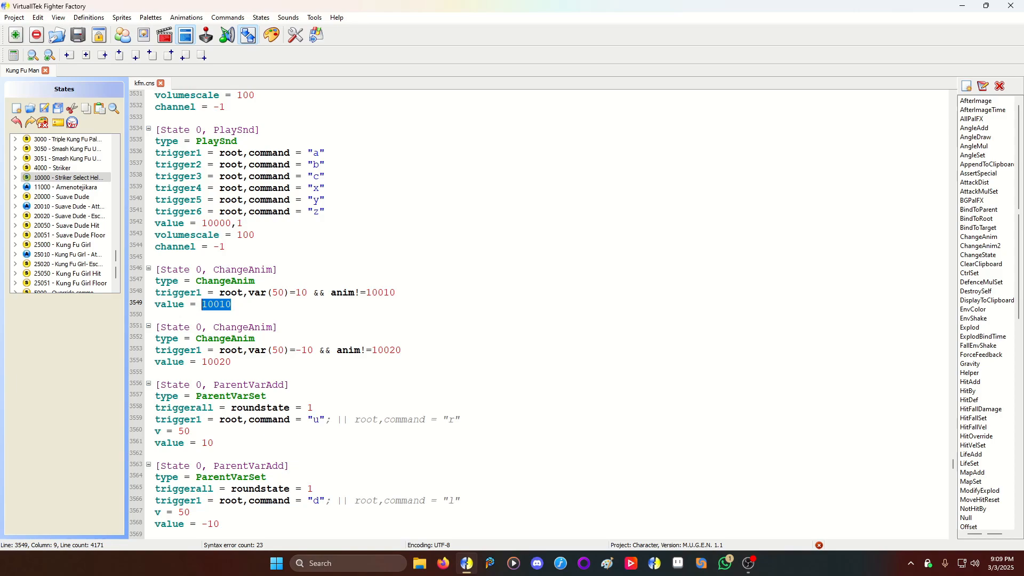
pyautogui.doubleClick(363, 292)
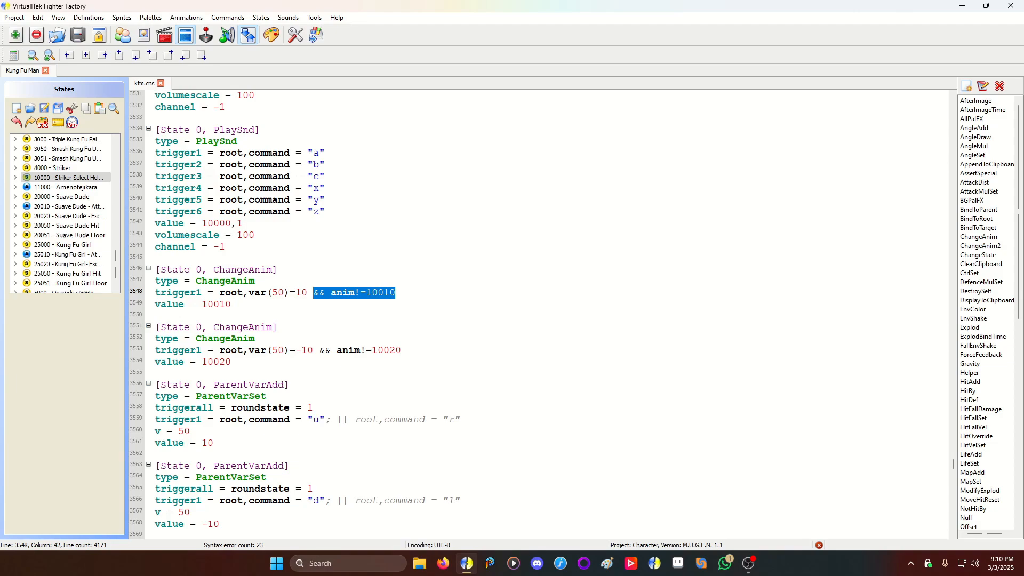
pyautogui.press('Delete')
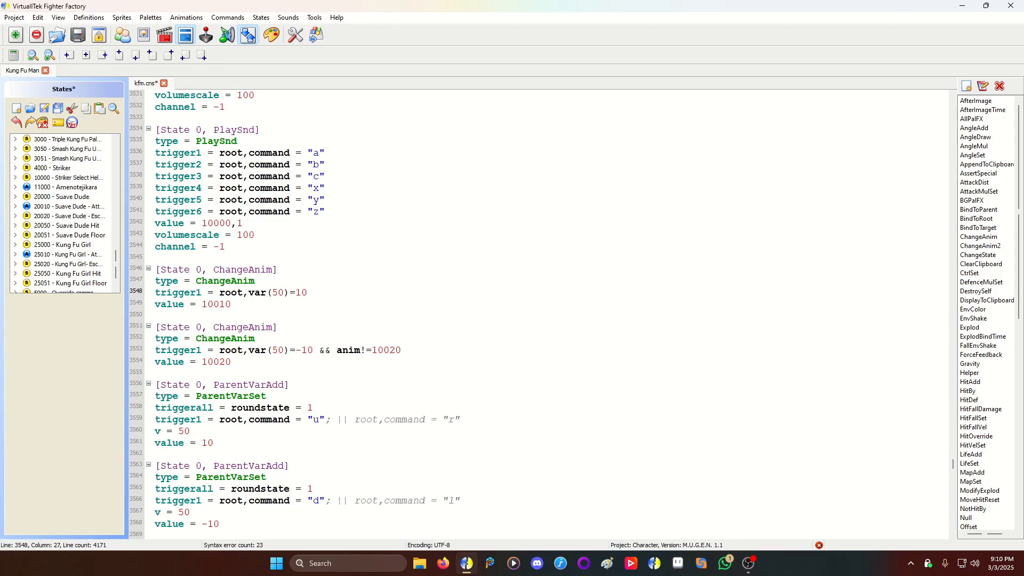
pyautogui.write('&& anim!=10010')
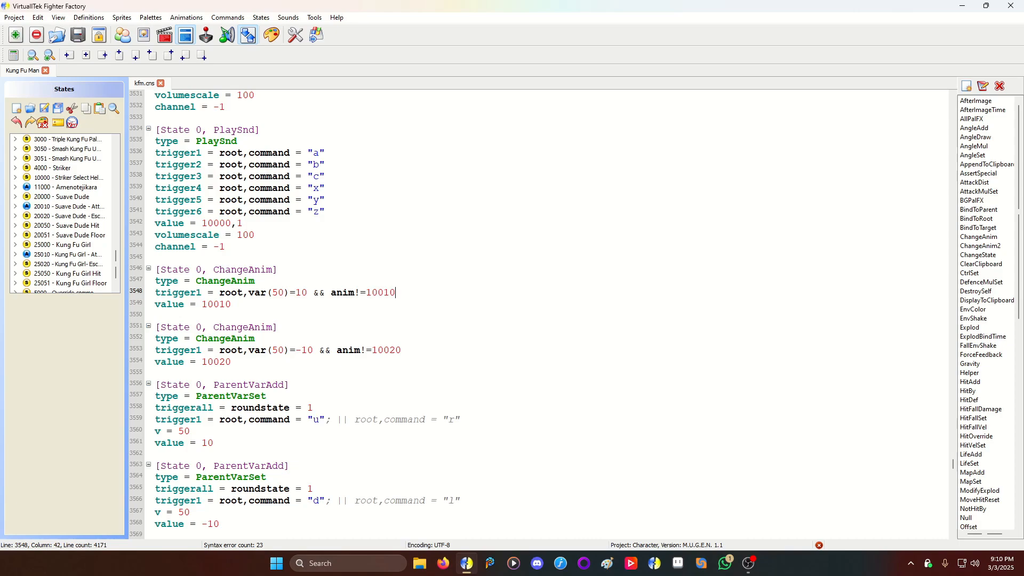
# Inspect the second ChangeAnim's condition and the 10 in the first var(50) check
pyautogui.doubleClick(359, 292)
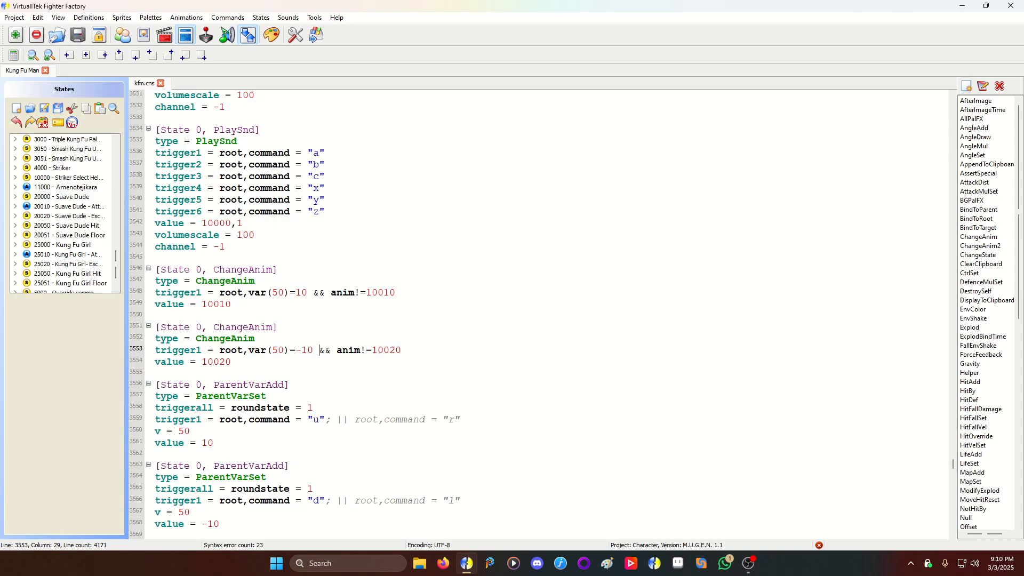
pyautogui.doubleClick(301, 293)
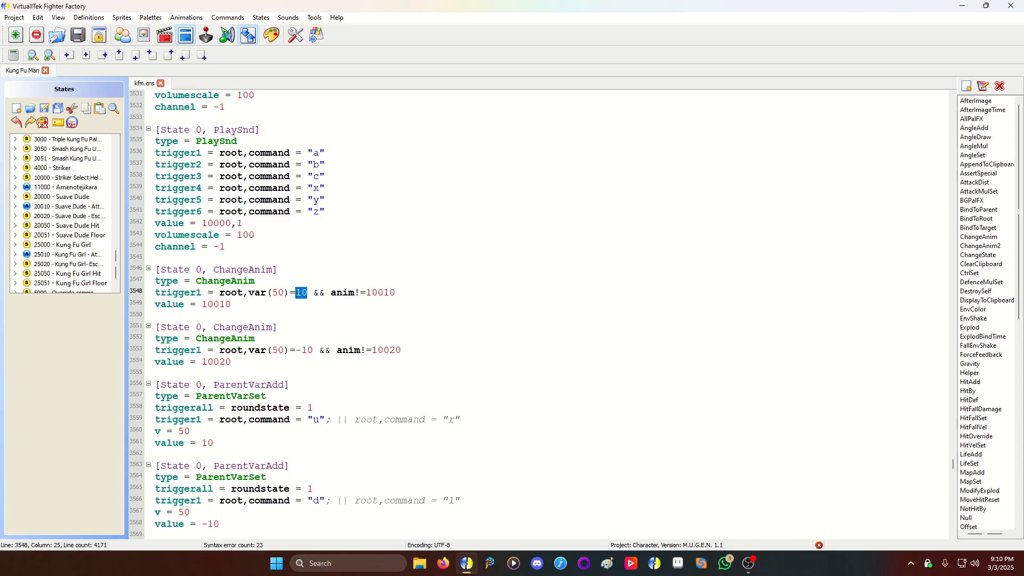
pyautogui.scroll(-3)
pyautogui.write('Set')
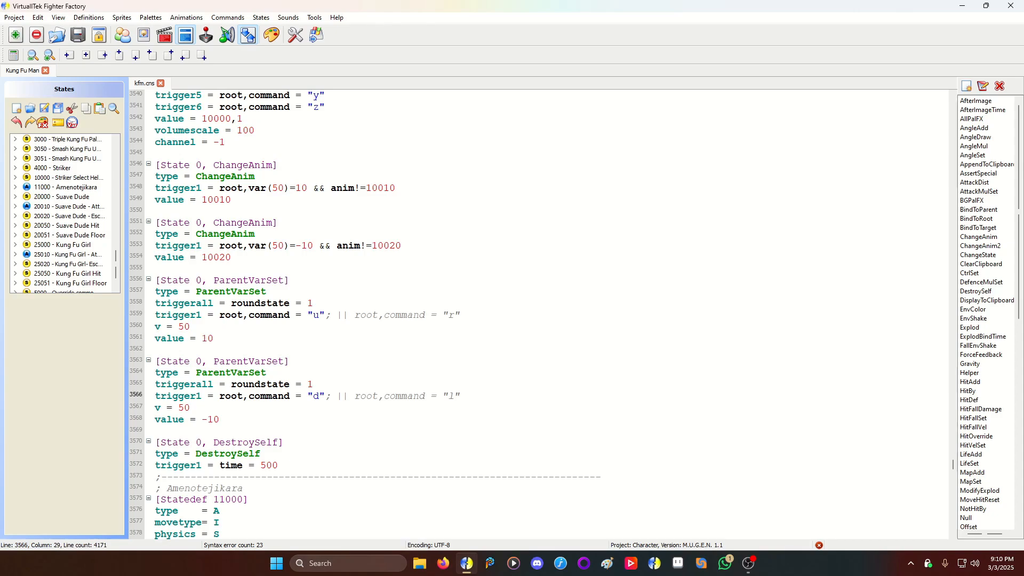
pyautogui.doubleClick(213, 418)
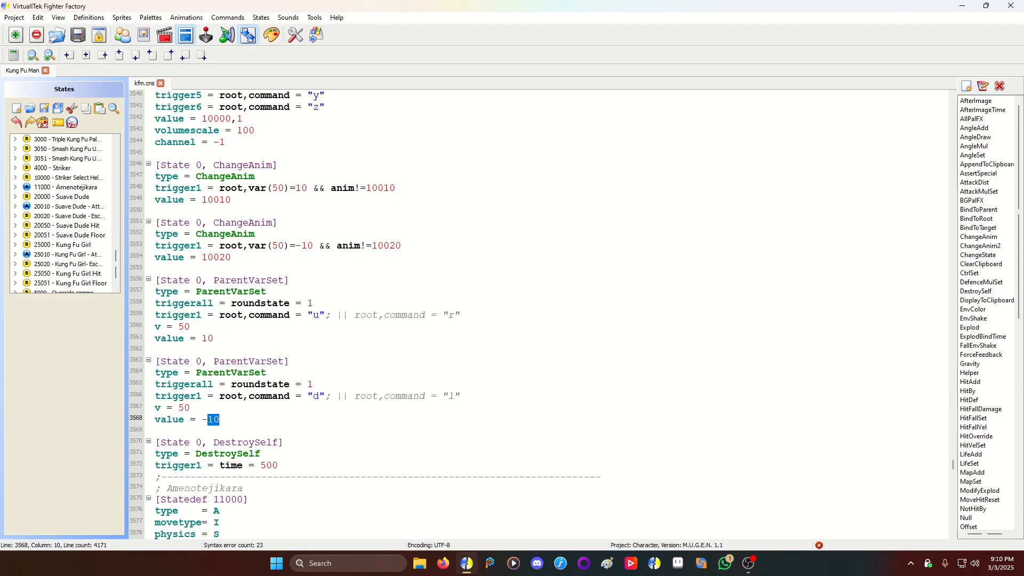
pyautogui.click(190, 407)
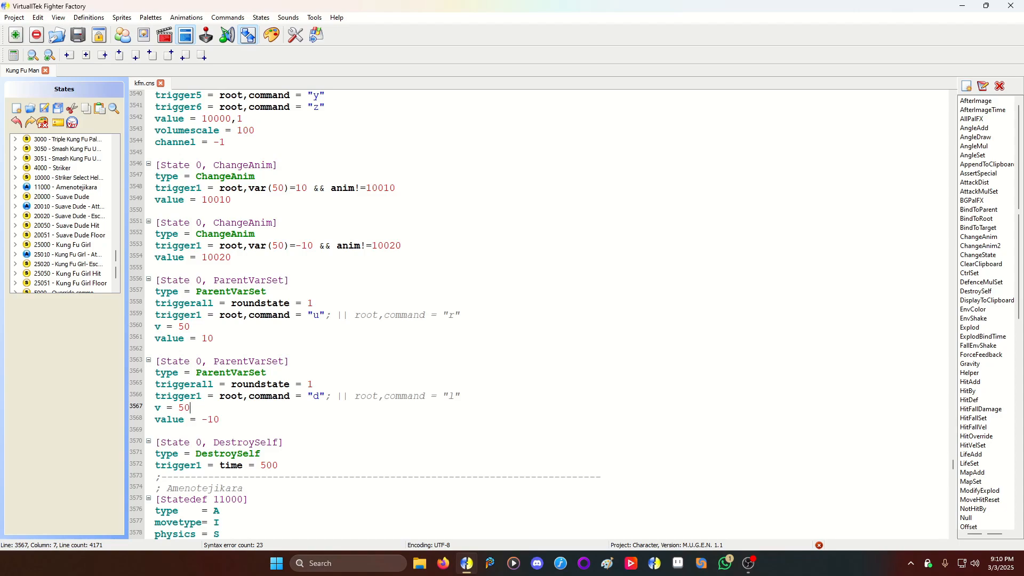
pyautogui.doubleClick(405, 315)
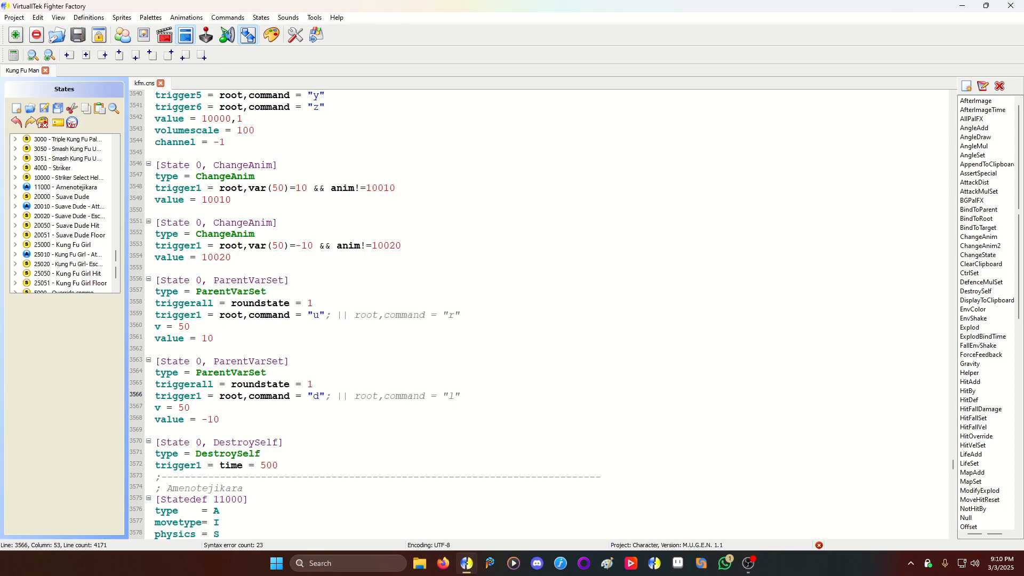
pyautogui.click(460, 396)
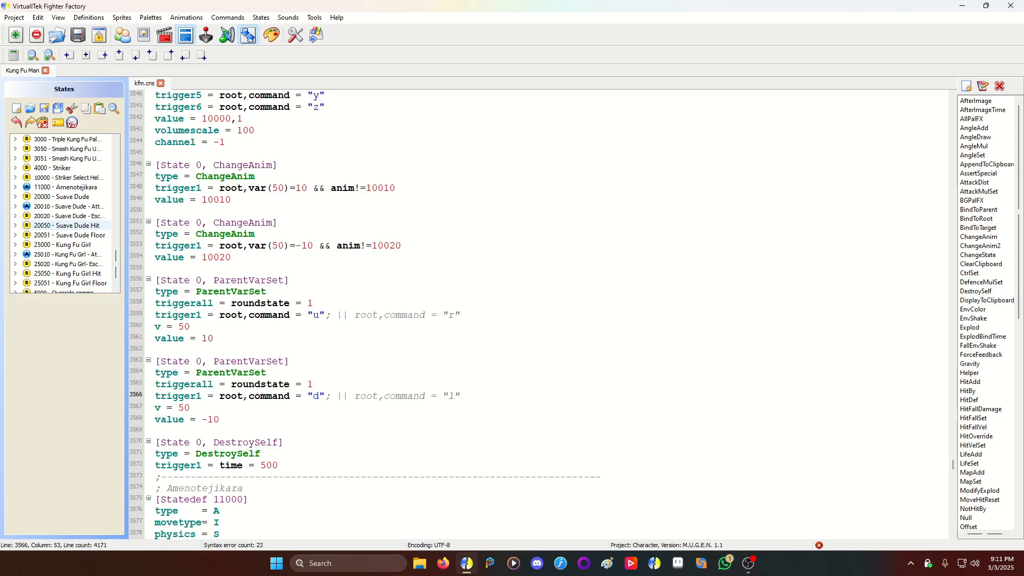
pyautogui.scroll(3)
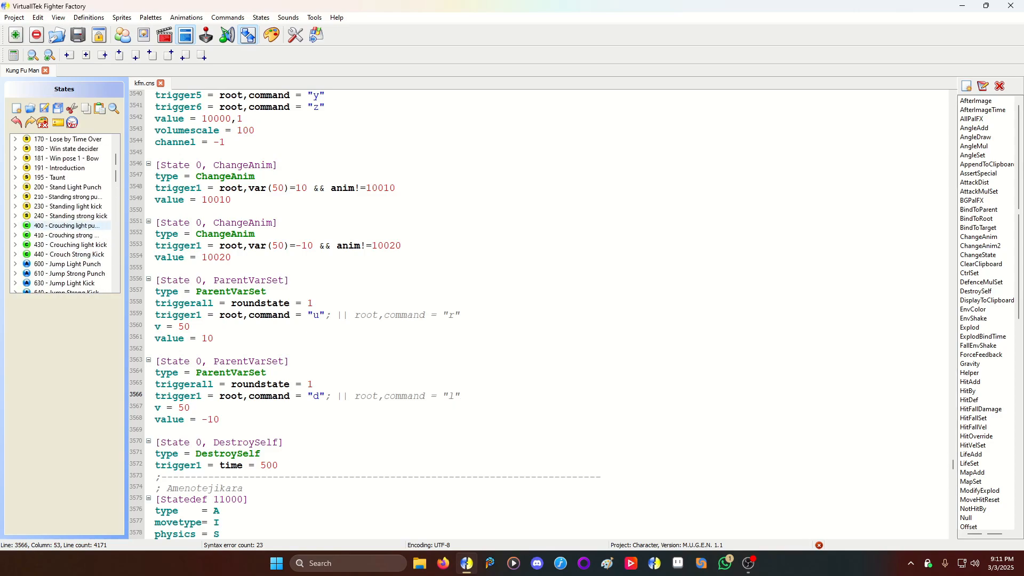
# Browse Introduction state 191's dialogue, then jump to Statedef -3 with its var(50) clipboard display
pyautogui.click(60, 167)
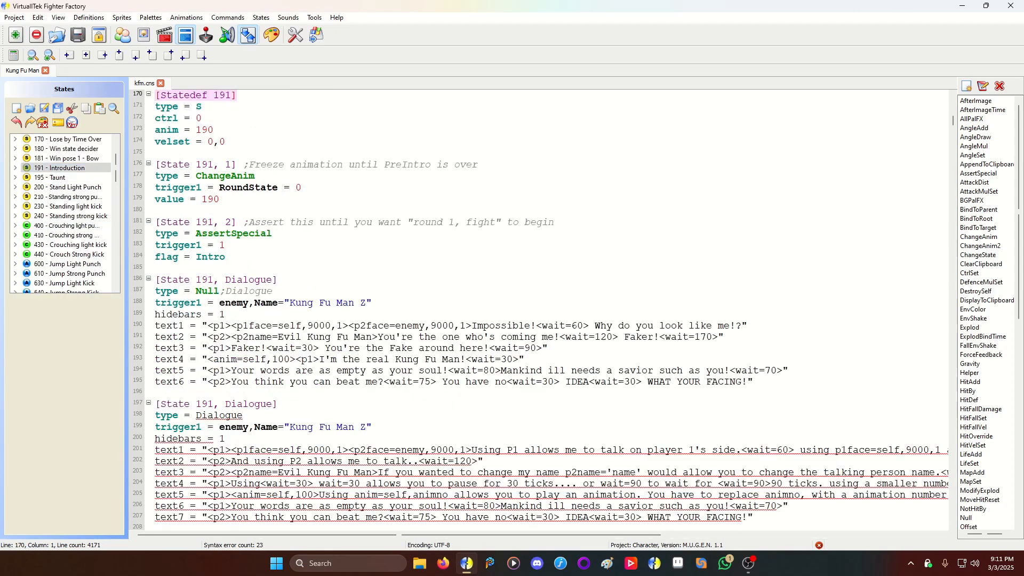
pyautogui.scroll(-3)
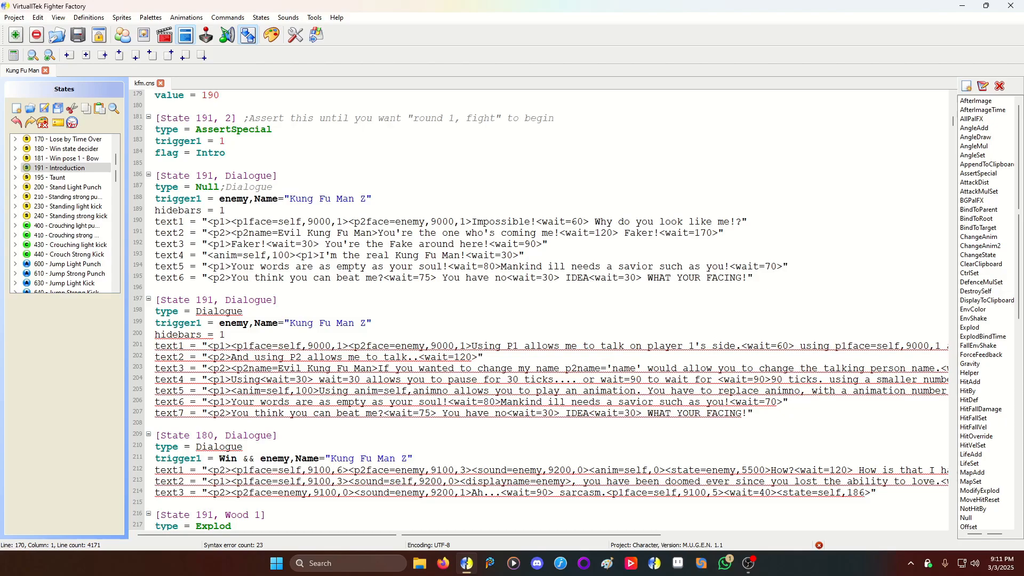
pyautogui.scroll(-3)
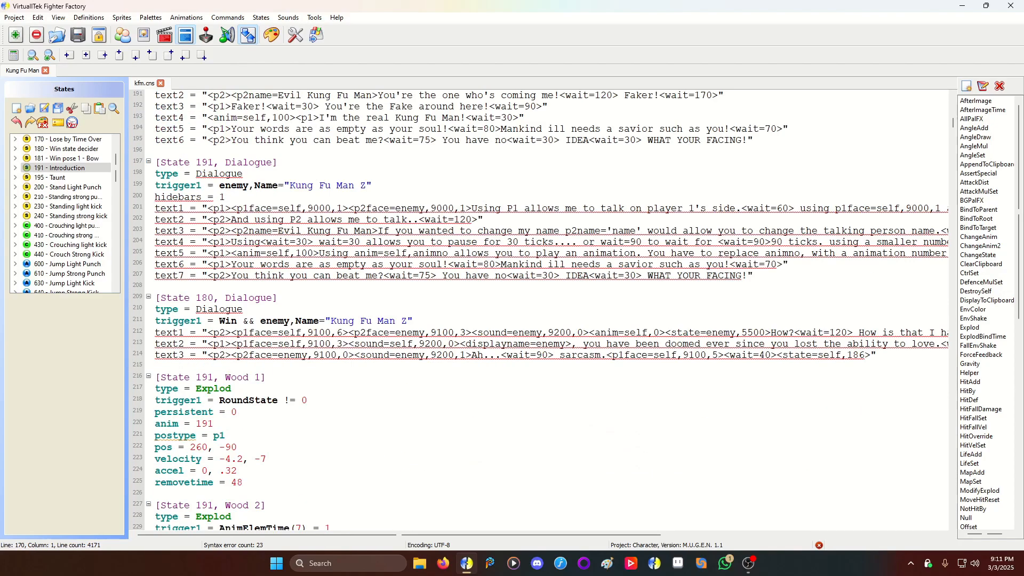
pyautogui.scroll(-3)
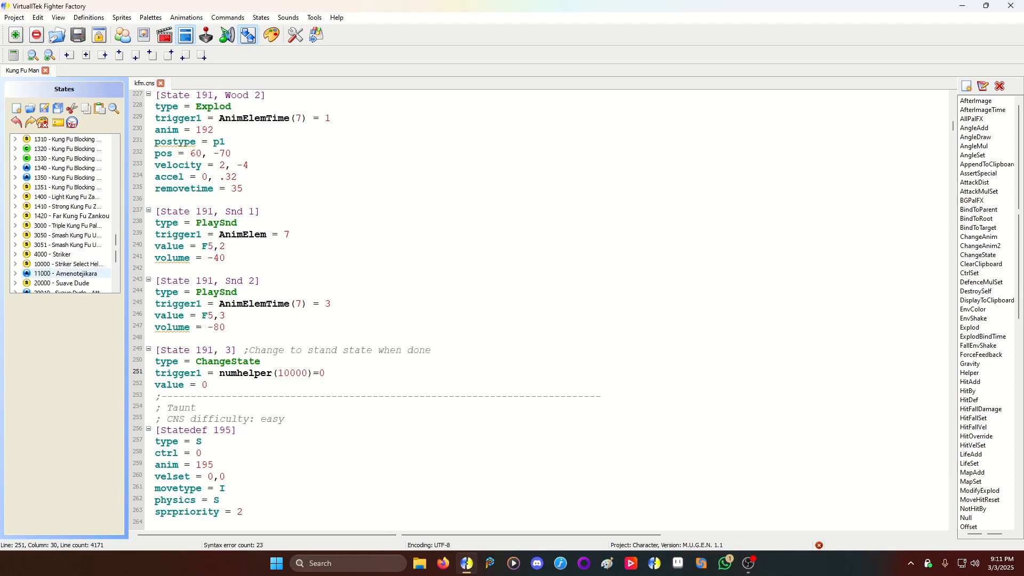
pyautogui.click(64, 264)
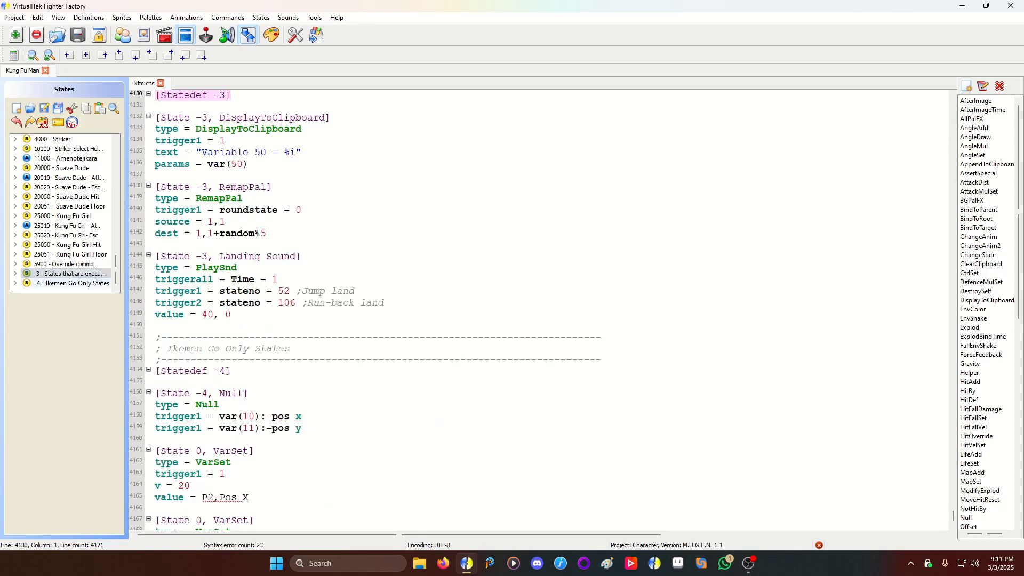
# Review the var(50) DisplayToClipboard block, state 10000, and the Striker entry in the command definitions
pyautogui.moveTo(188, 128); pyautogui.dragTo(248, 164)
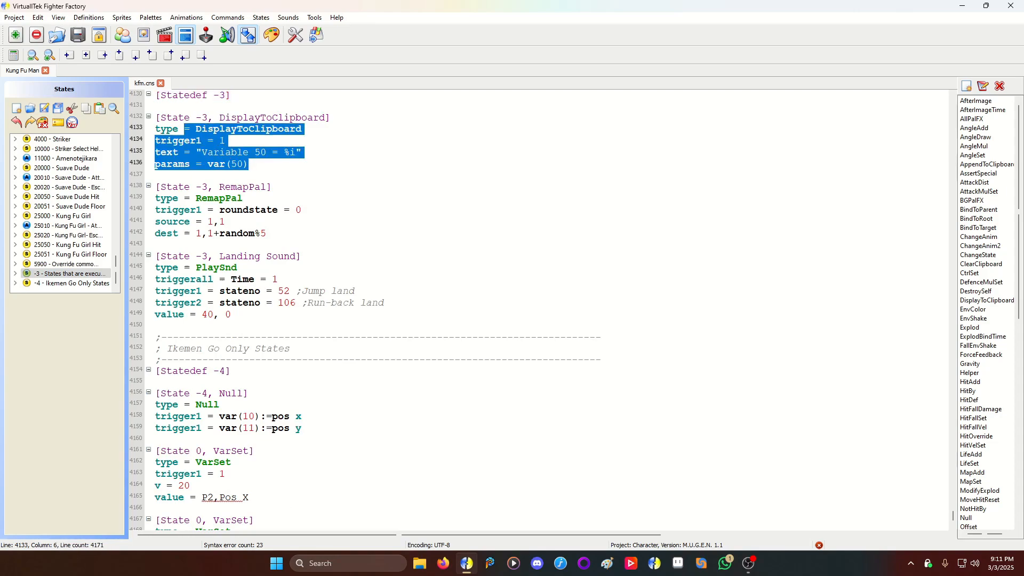
pyautogui.click(248, 164)
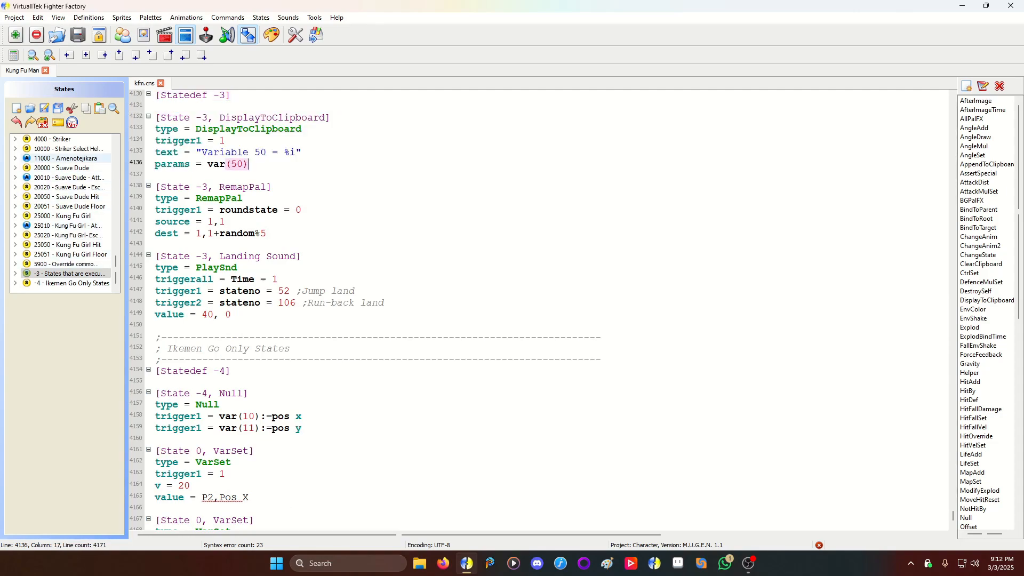
pyautogui.click(69, 149)
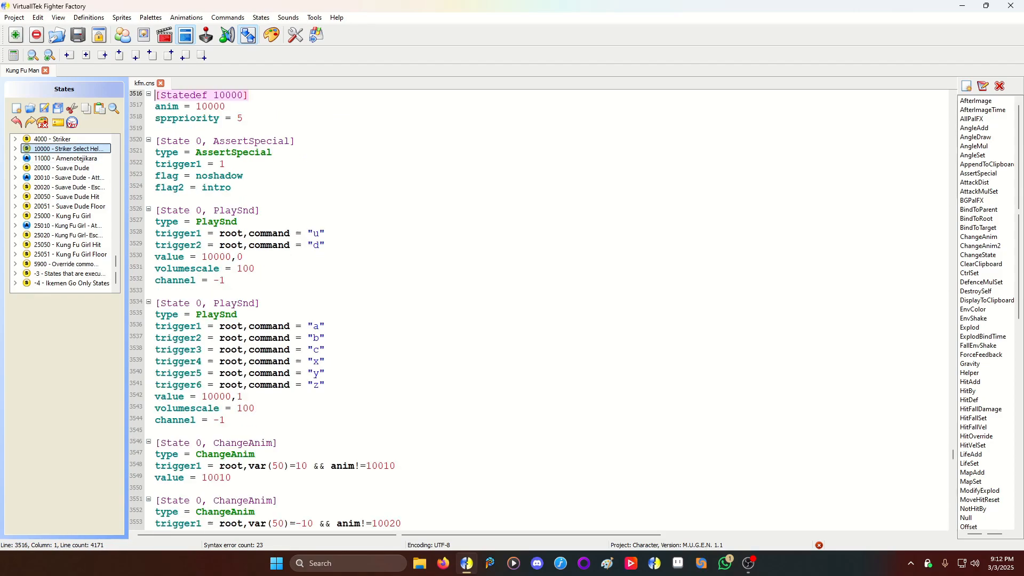
pyautogui.click(61, 139)
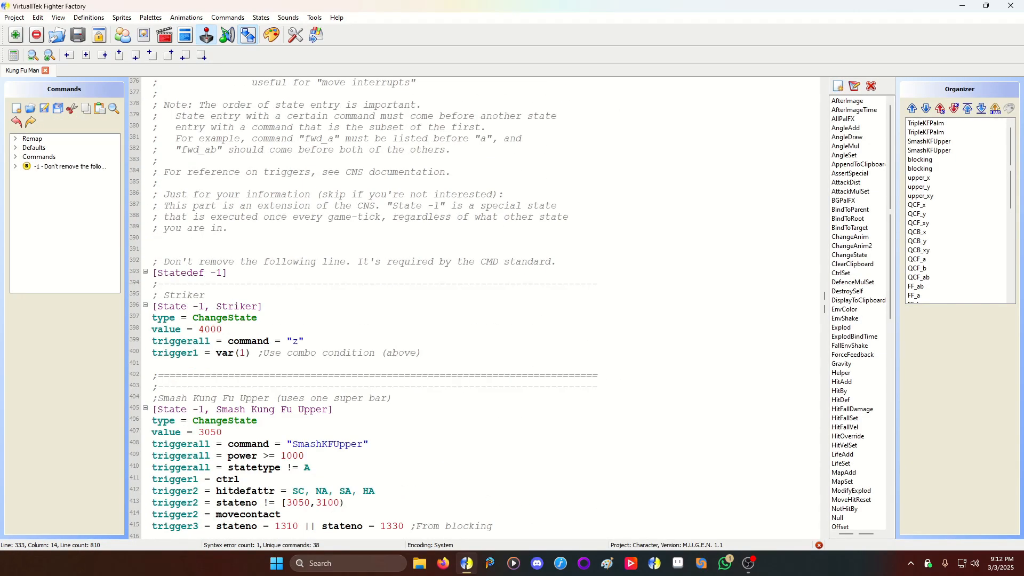
pyautogui.scroll(-3)
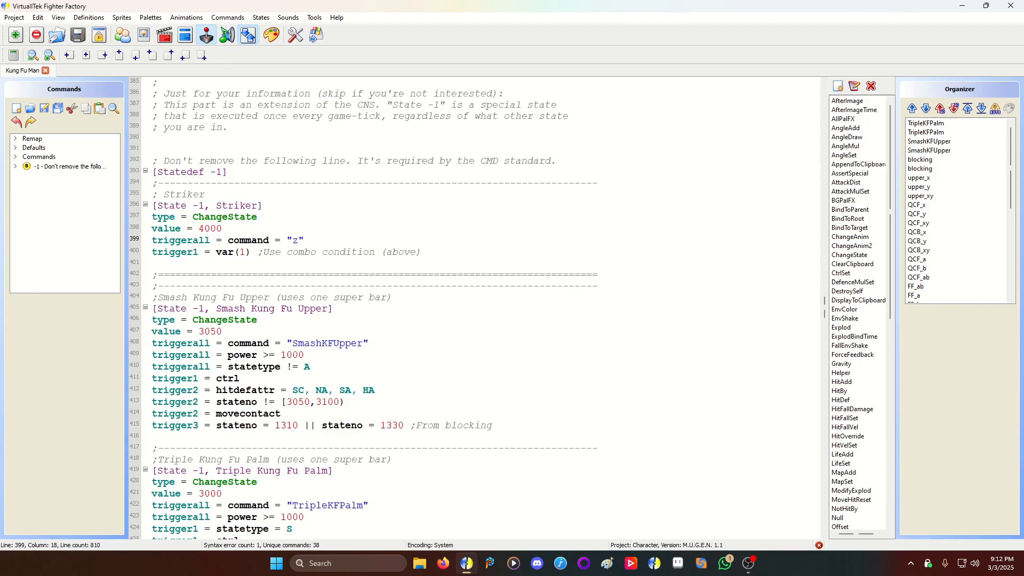
# Check var(1) in the Striker command trigger, then jump to Statedef 4000 Striker
pyautogui.doubleClick(232, 387)
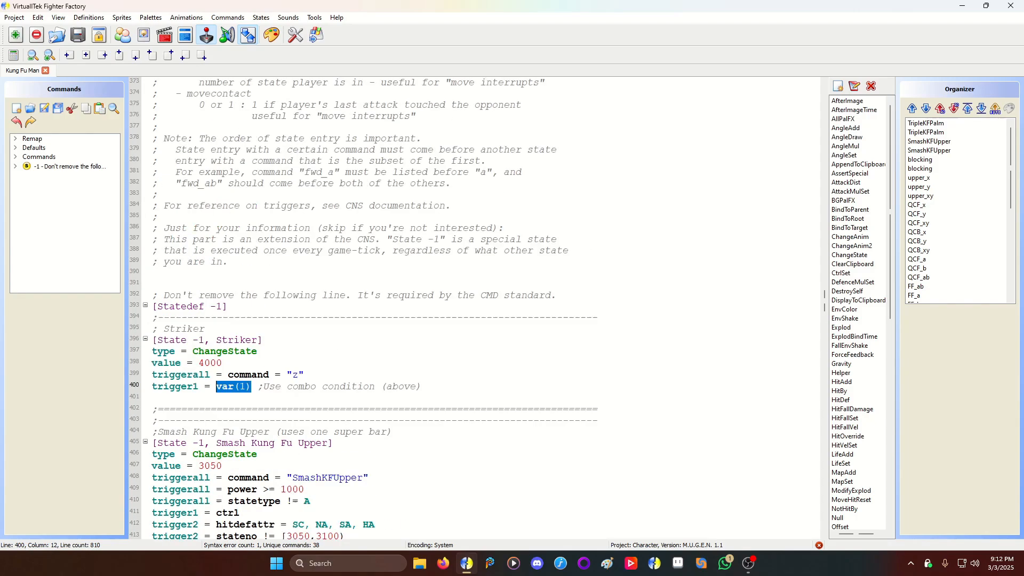
pyautogui.scroll(3)
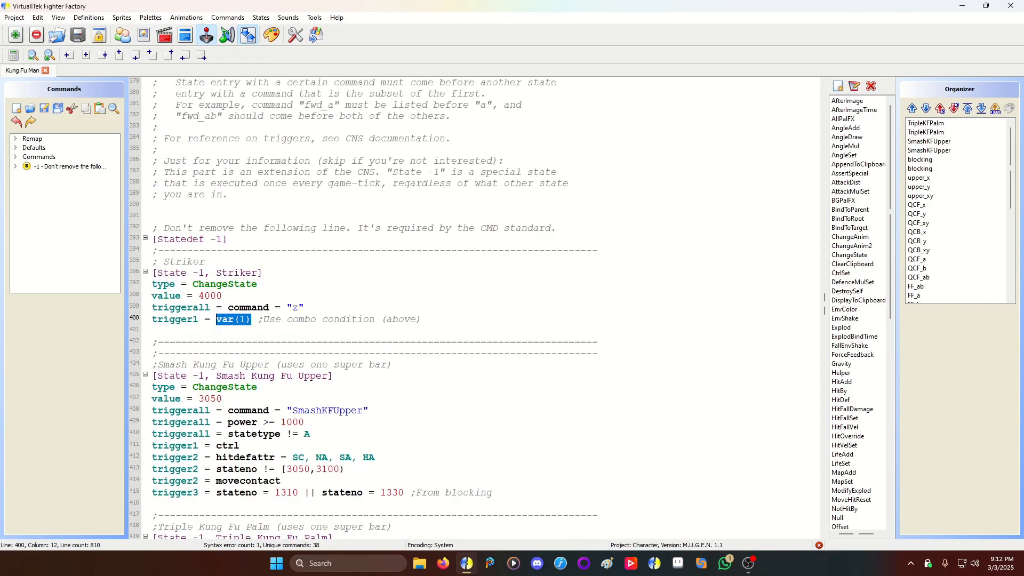
pyautogui.click(252, 319)
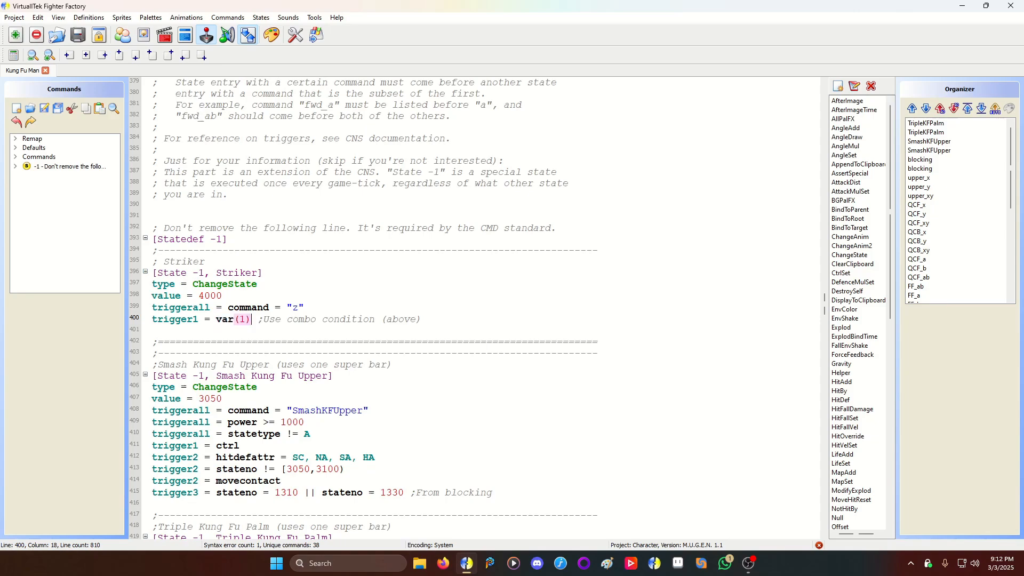
pyautogui.doubleClick(208, 296)
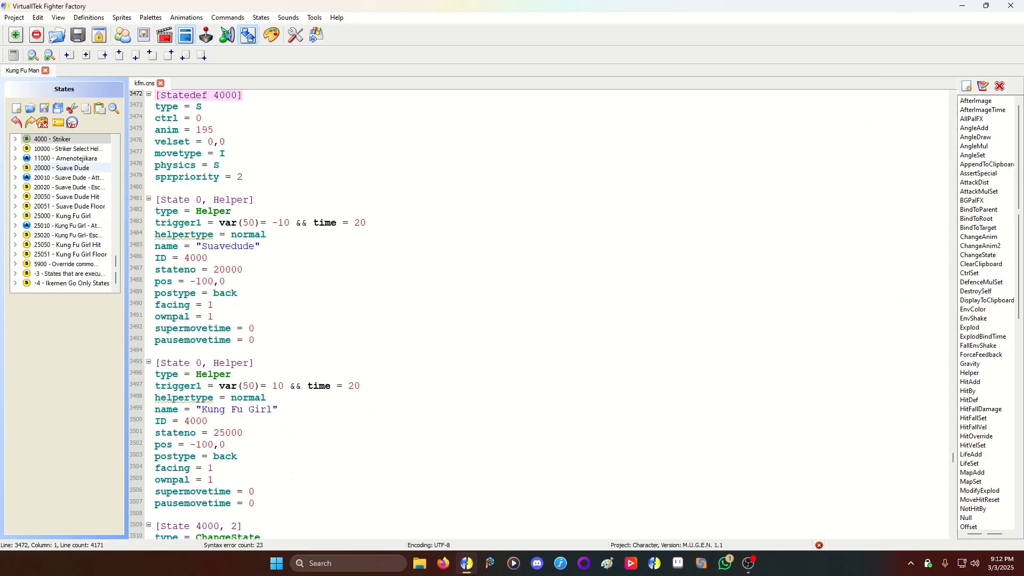
# Review state 4000's movetype, Suave Dude's -10 trigger check and the Kung Fu Girl helper name
pyautogui.scroll(3)
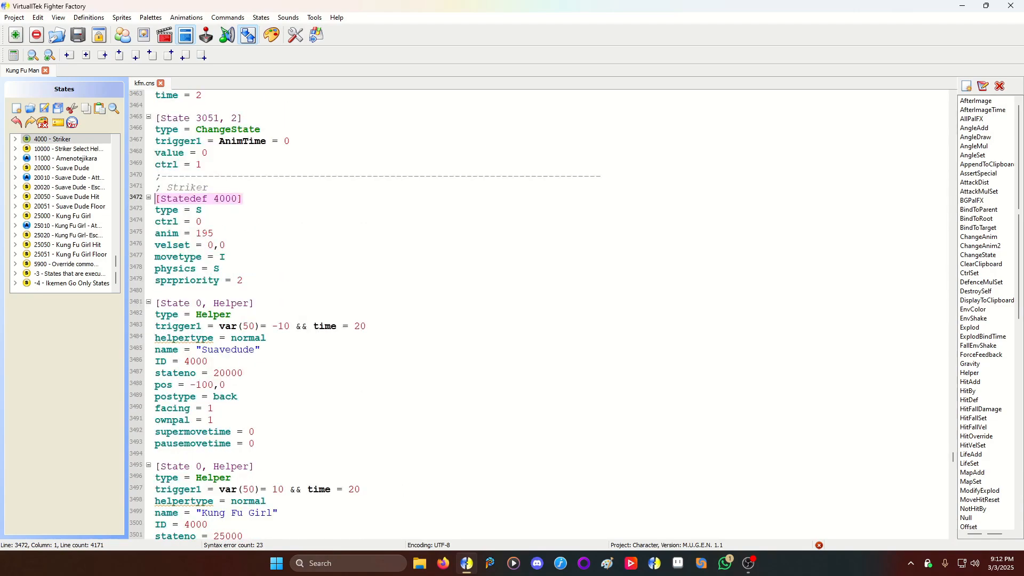
pyautogui.scroll(-3)
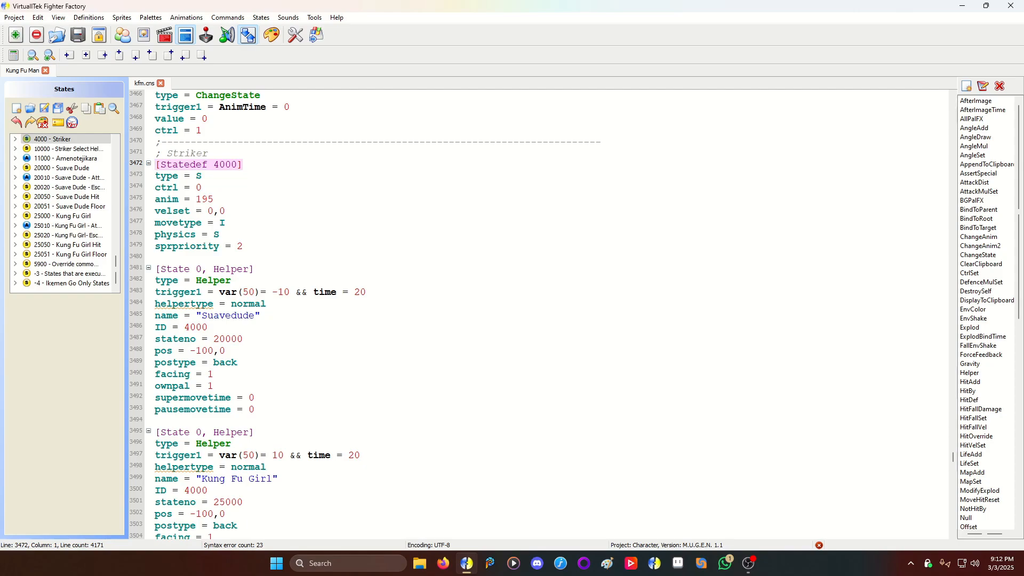
pyautogui.doubleClick(204, 199)
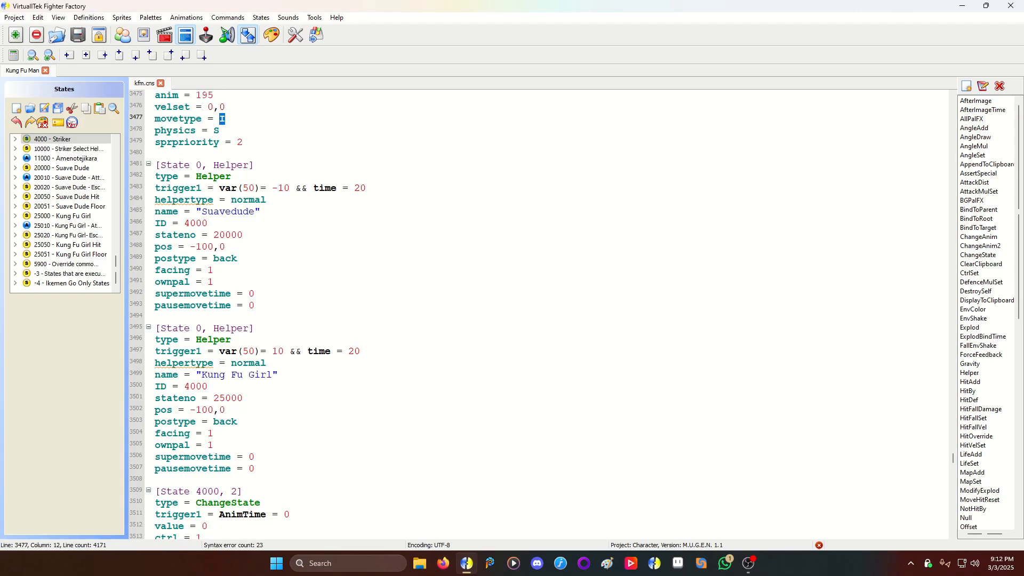
pyautogui.scroll(-3)
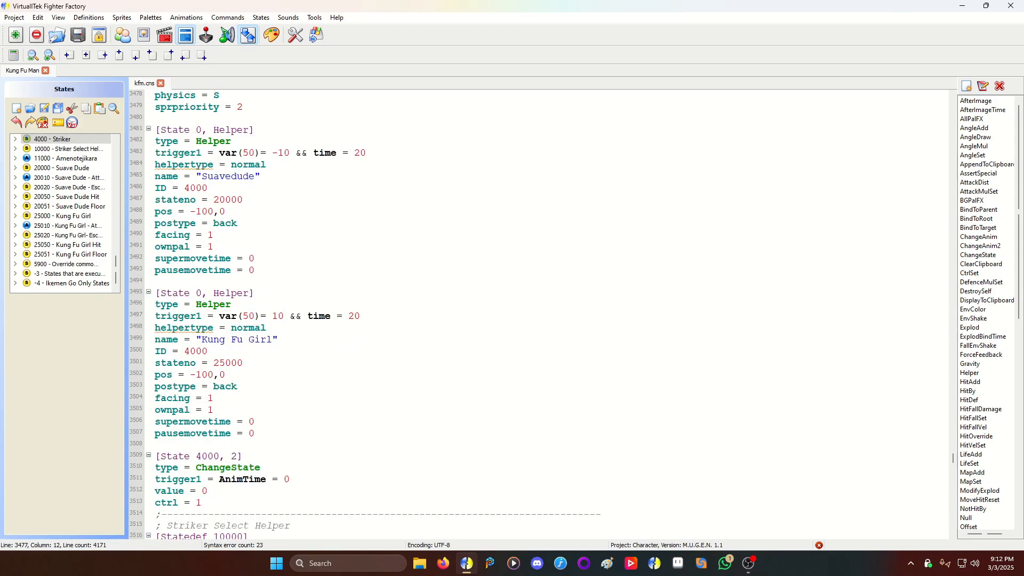
pyautogui.click(278, 153)
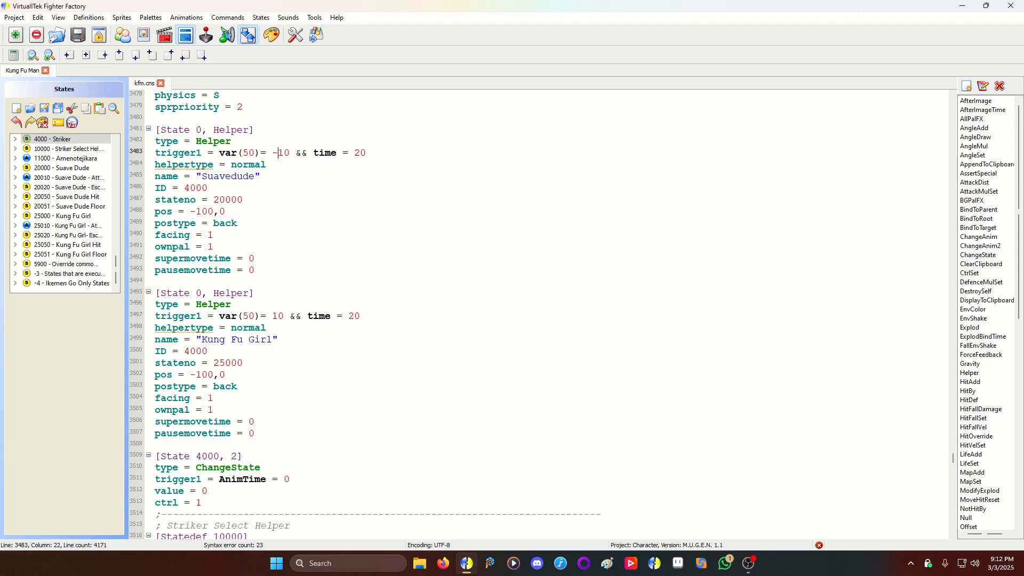
pyautogui.doubleClick(279, 152)
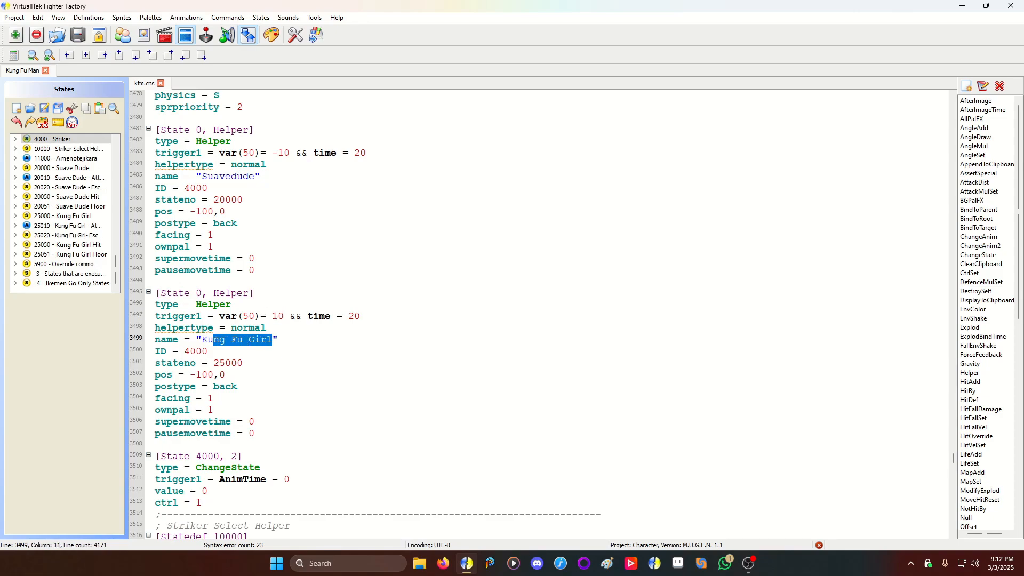
pyautogui.doubleClick(229, 362)
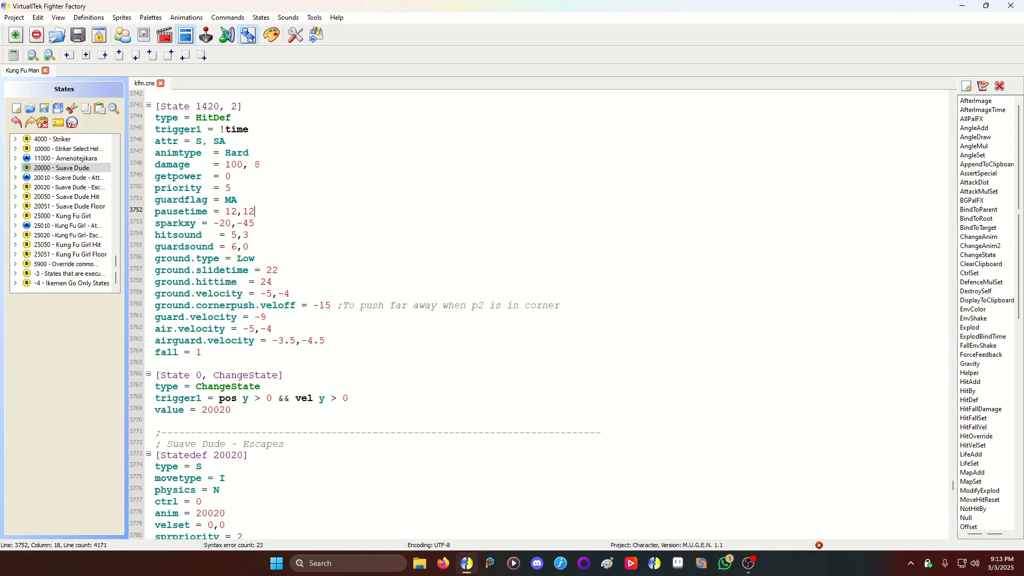
# Scroll through Suave Dude's escape, hit and floor states back to Statedef 20000's HitOverride and ChangeState
pyautogui.scroll(-3)
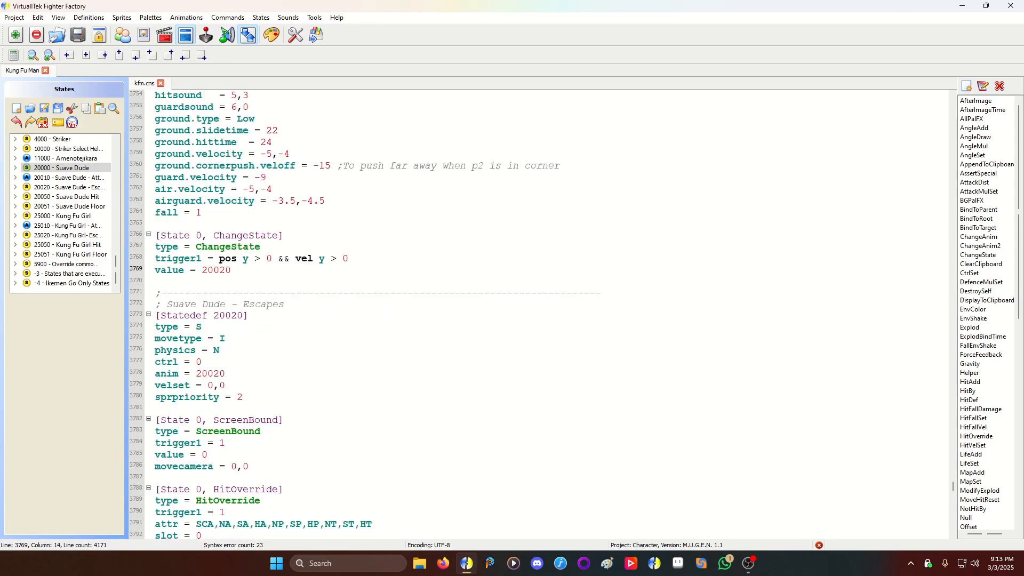
pyautogui.scroll(-3)
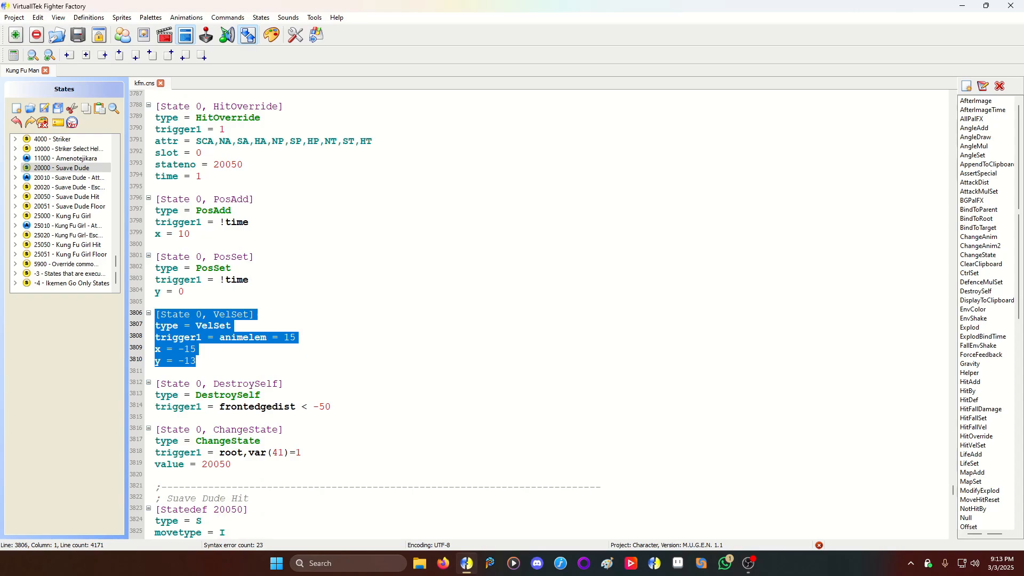
pyautogui.scroll(-3)
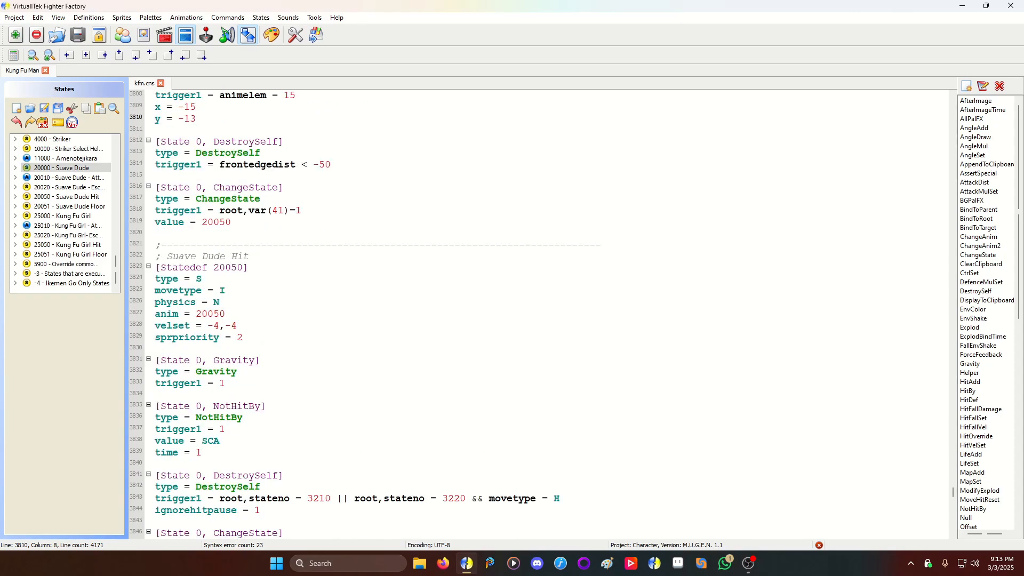
pyautogui.scroll(-3)
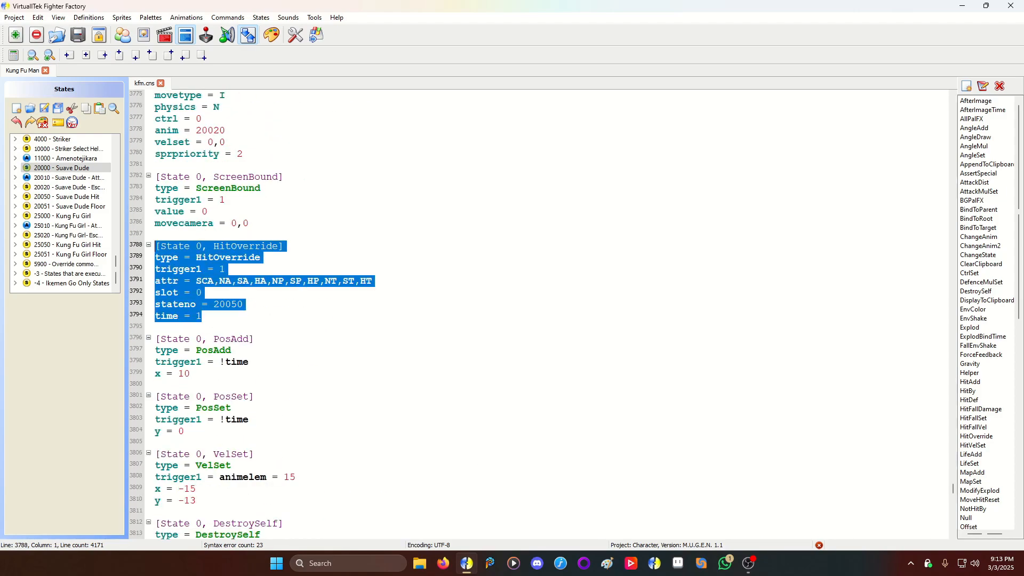
pyautogui.scroll(-3)
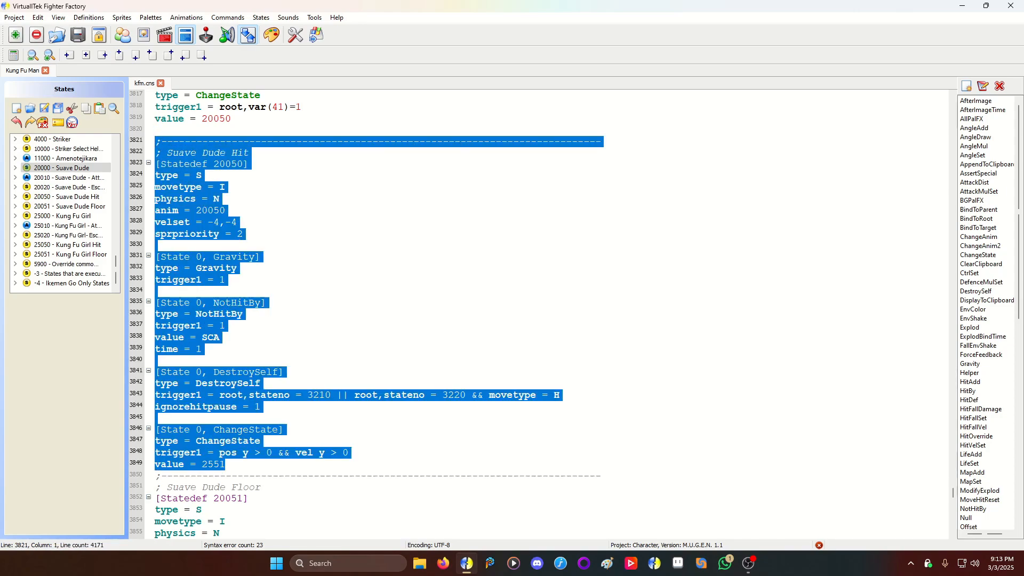
pyautogui.scroll(-3)
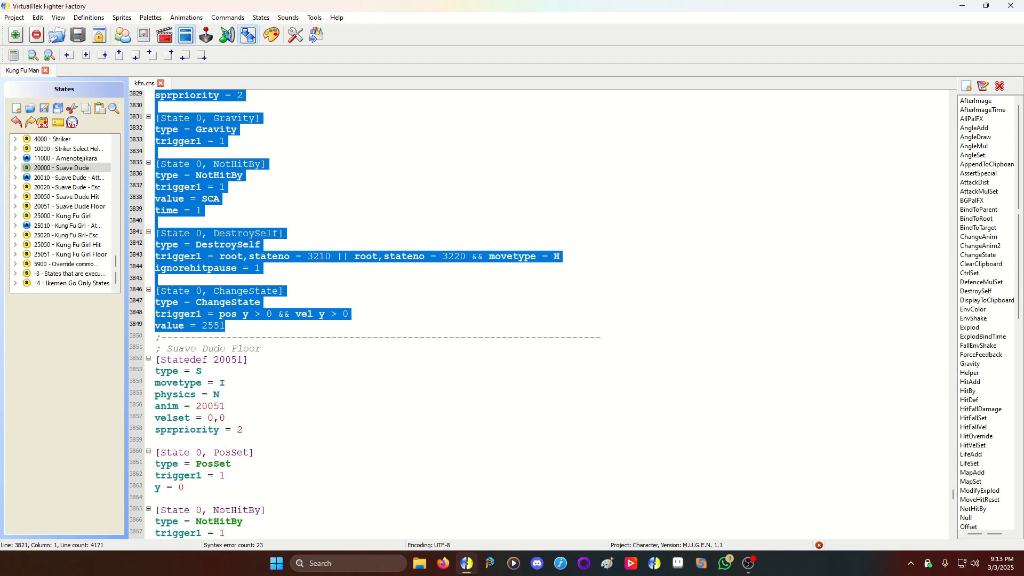
pyautogui.scroll(-3)
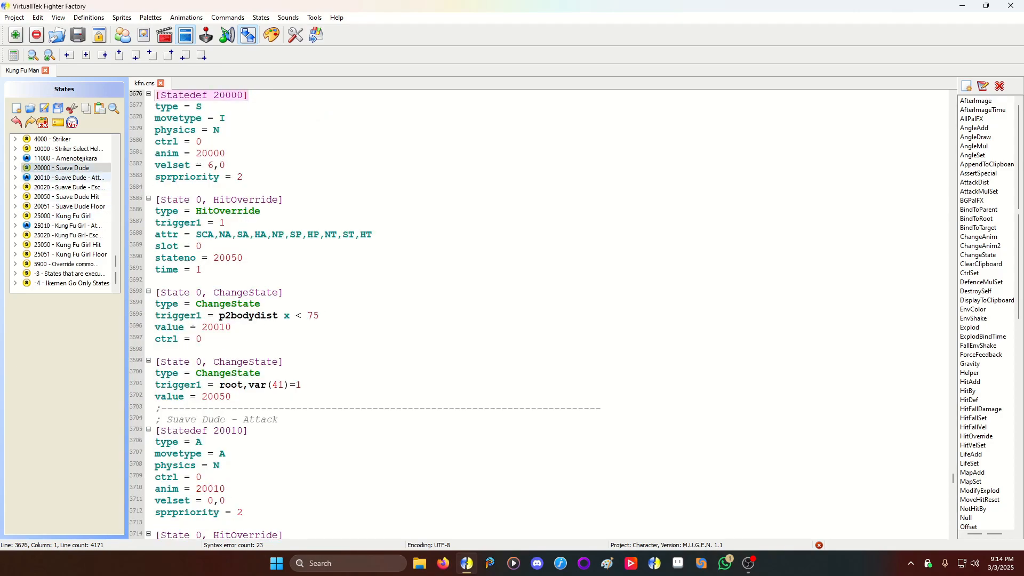
# View Kung Fu Girl's attack state 25010, then her escape state 25020
pyautogui.click(65, 215)
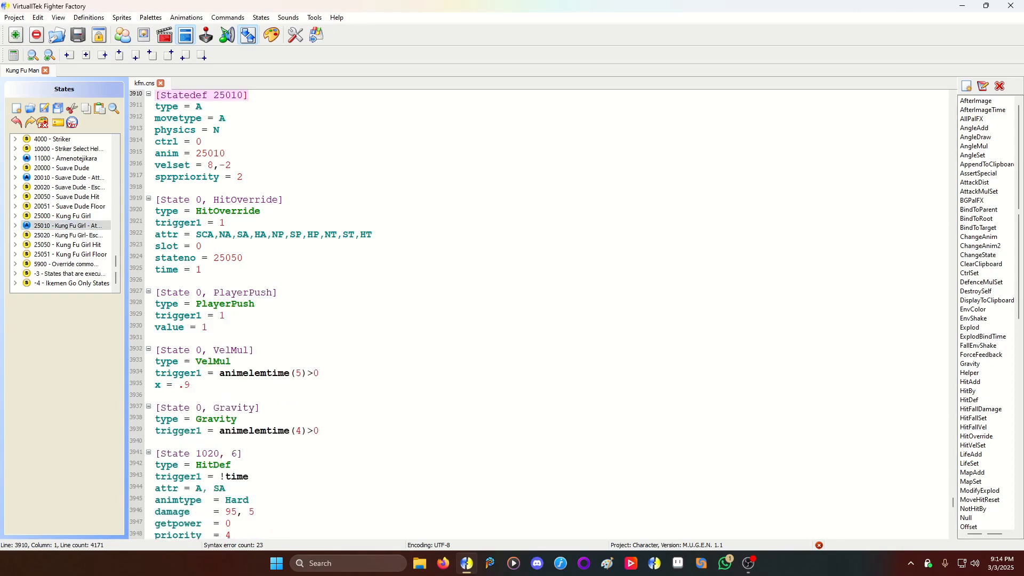
pyautogui.scroll(-3)
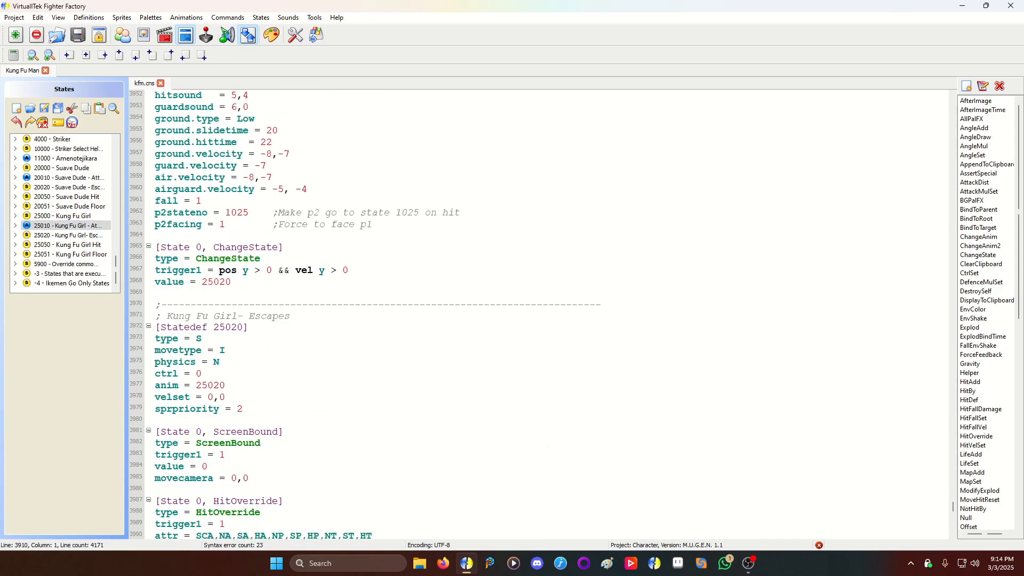
pyautogui.click(68, 235)
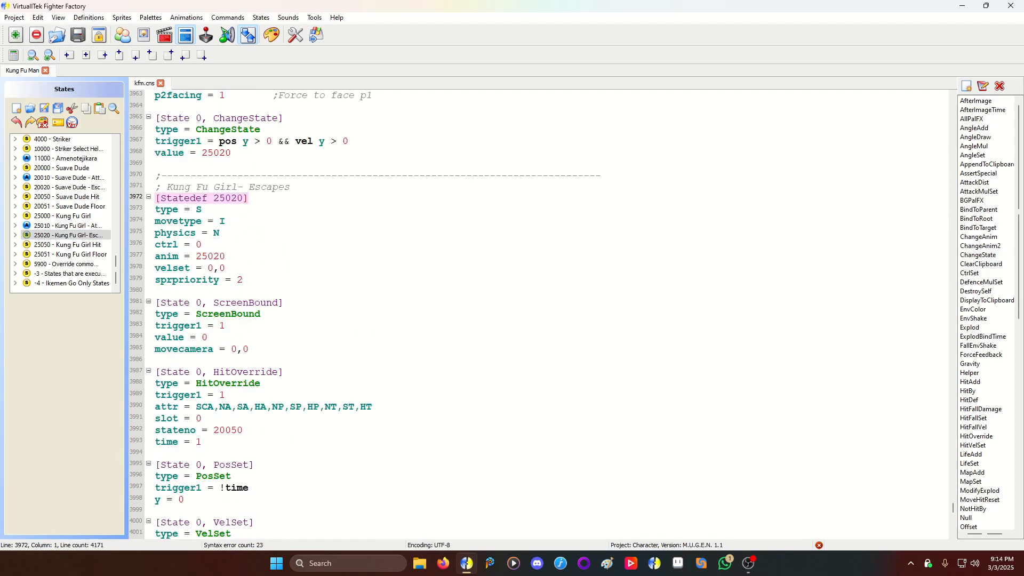
pyautogui.scroll(-3)
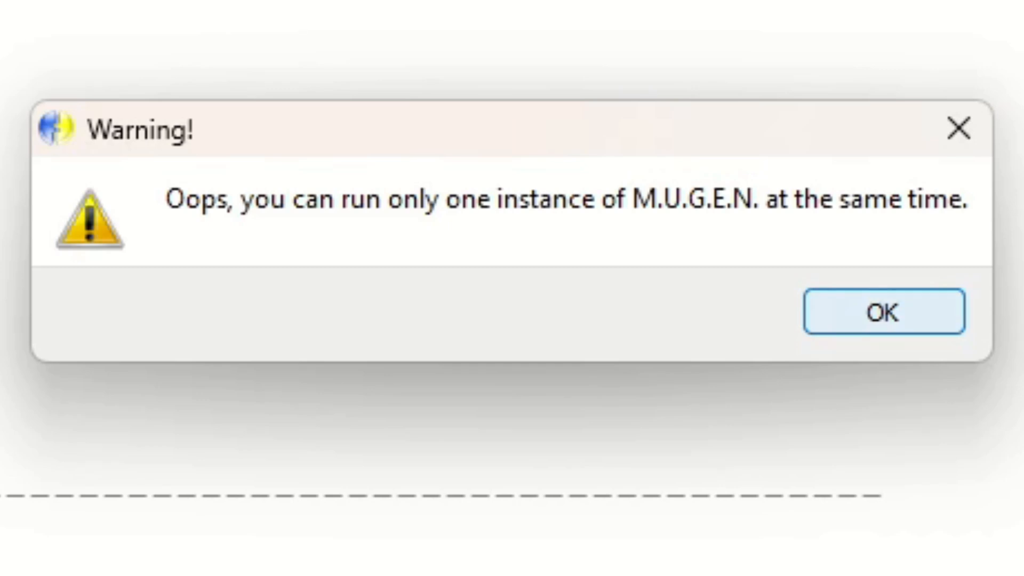
# Dismiss the one-instance warning and launch the character test with Ikemen Go as the engine
pyautogui.click(883, 311)
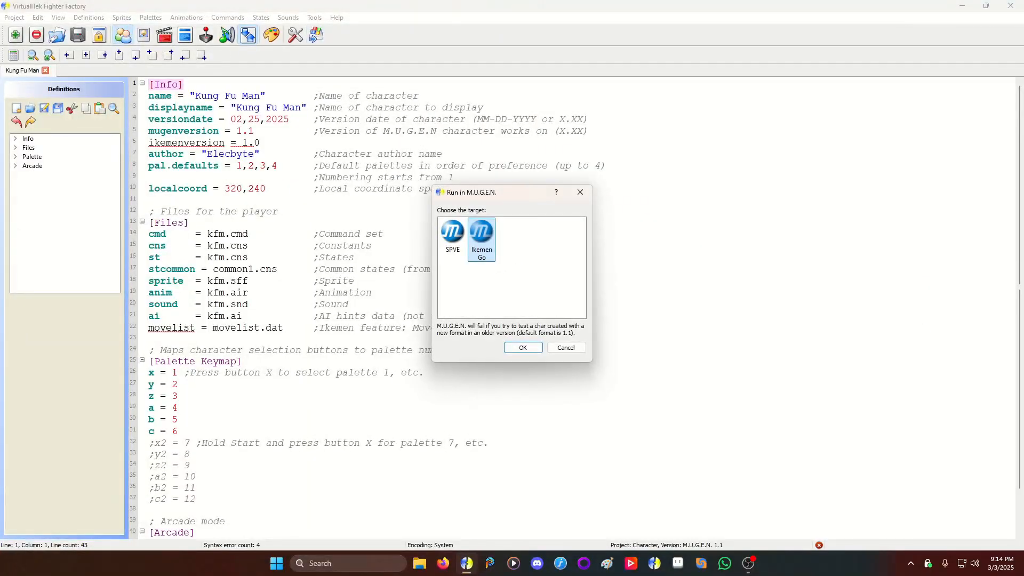
pyautogui.click(522, 346)
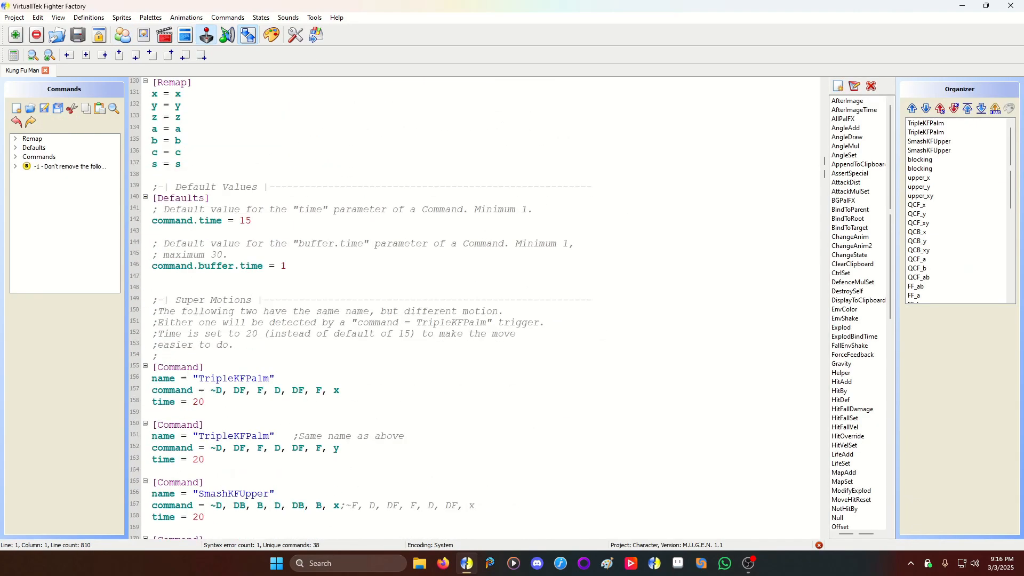
# Jump to State 5900, the round-start override, and review its code in kfm.cns
pyautogui.scroll(-3)
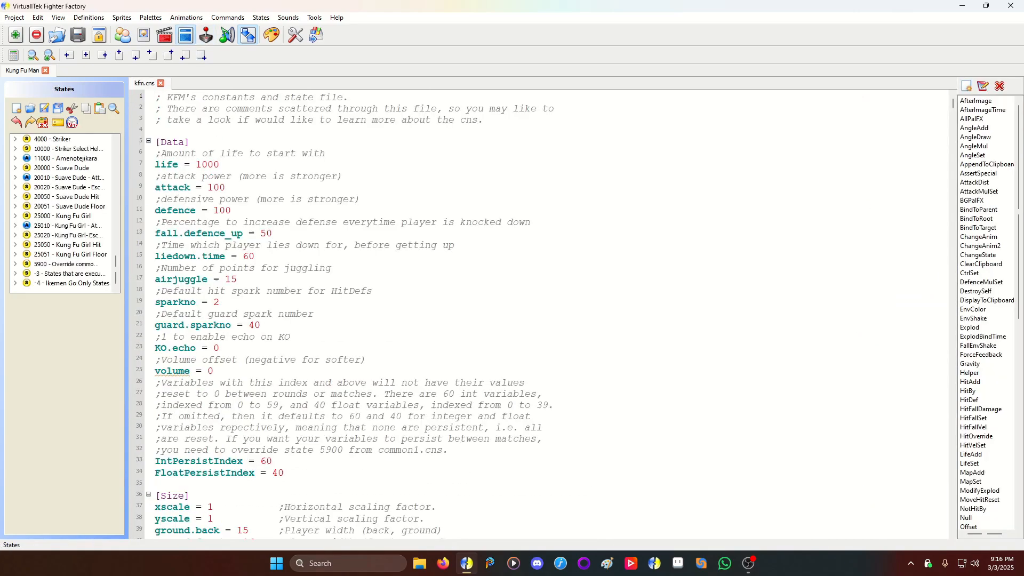
pyautogui.click(65, 263)
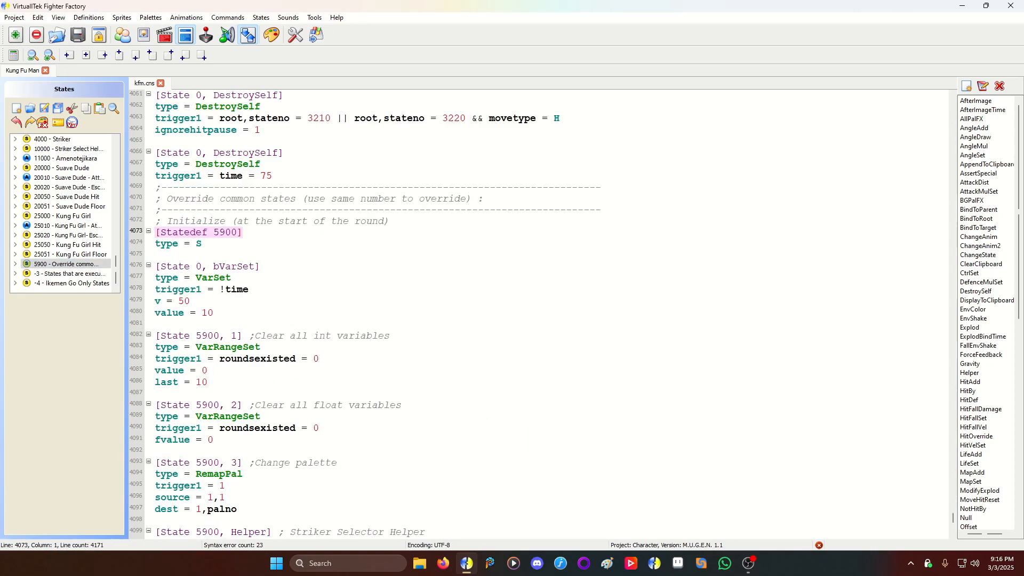
pyautogui.scroll(-3)
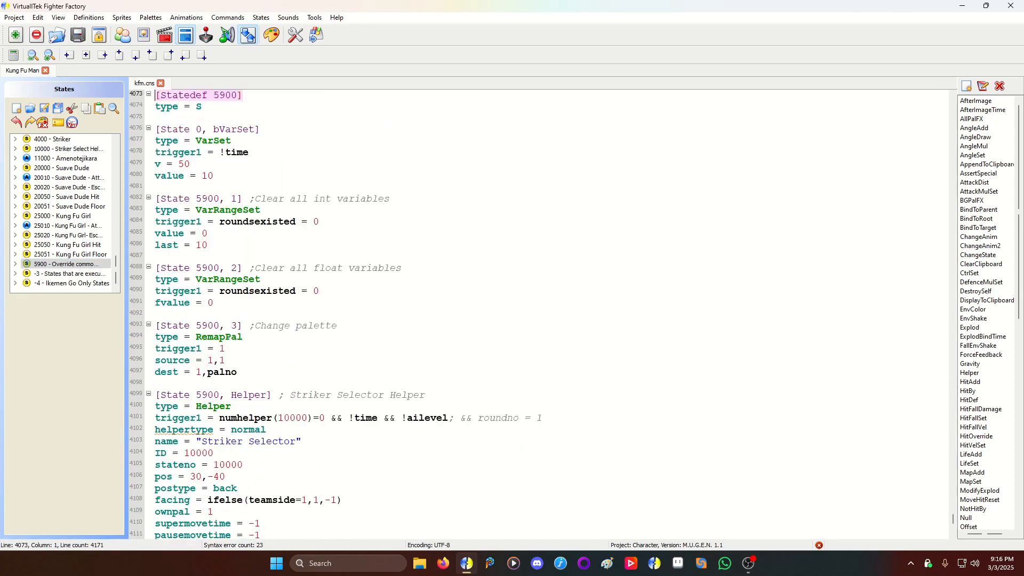
pyautogui.scroll(3)
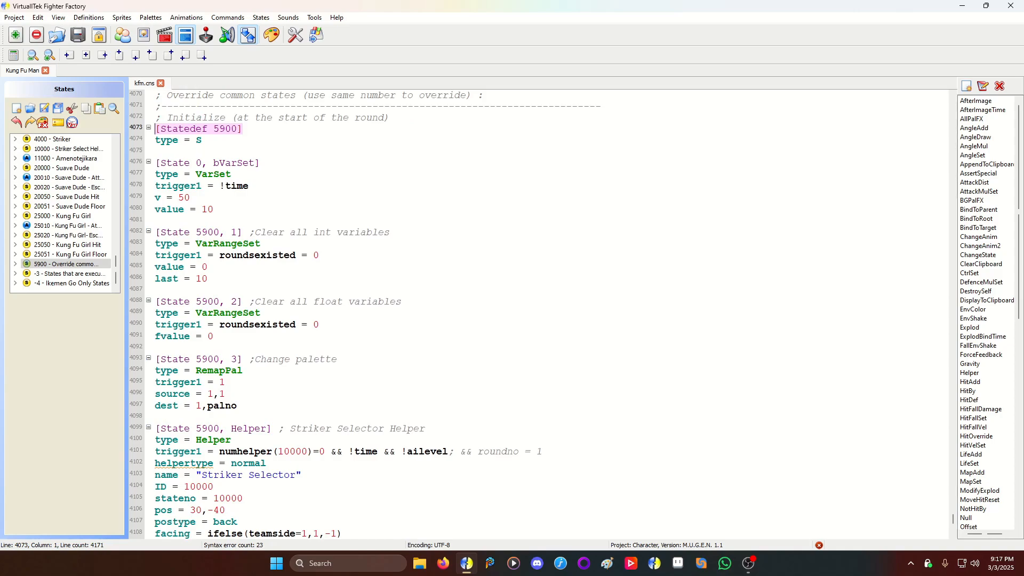
pyautogui.scroll(-3)
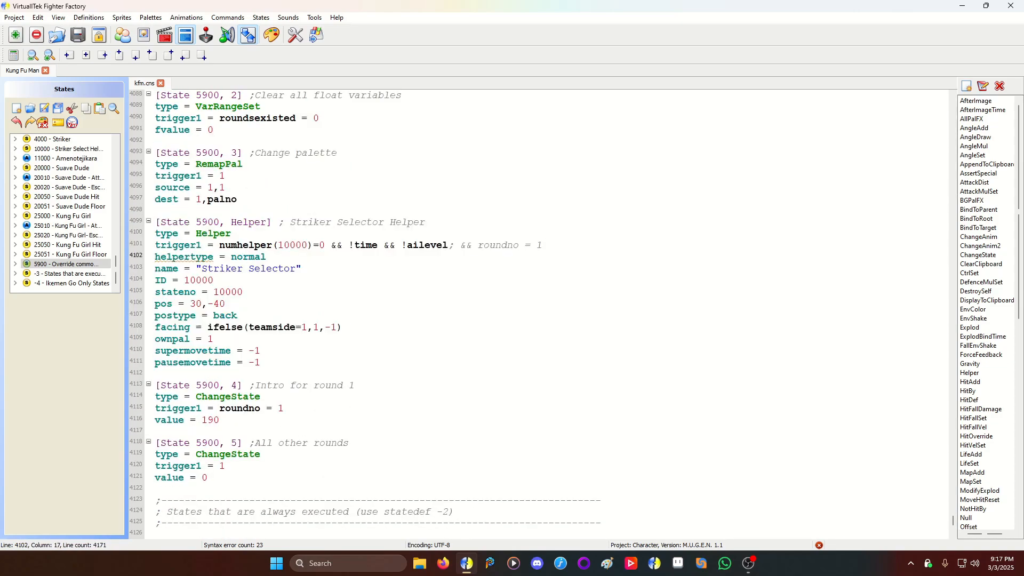
# Jump to Statedef 10000, the Striker Select Helper state, in the States tree
pyautogui.click(68, 148)
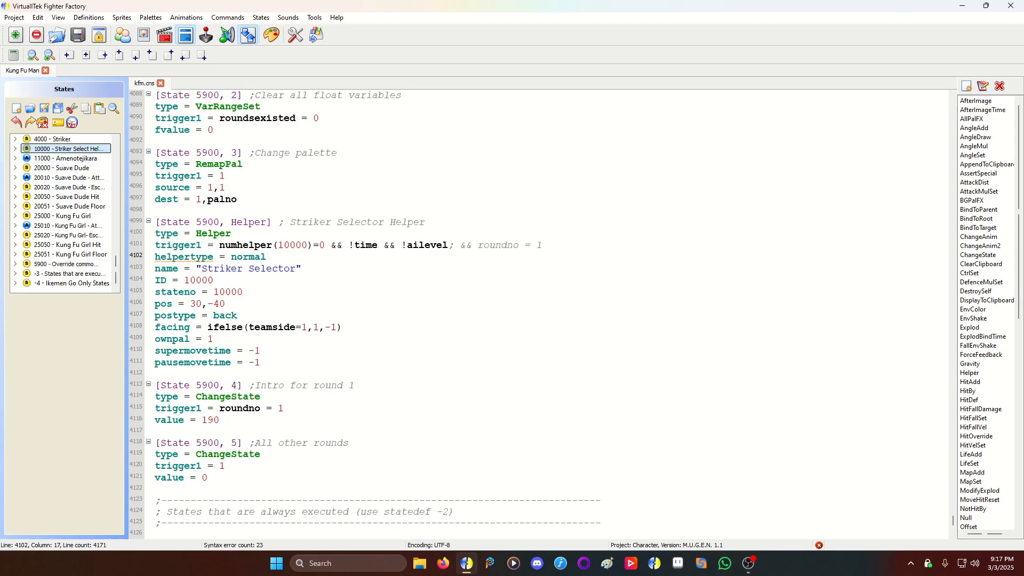
pyautogui.scroll(3)
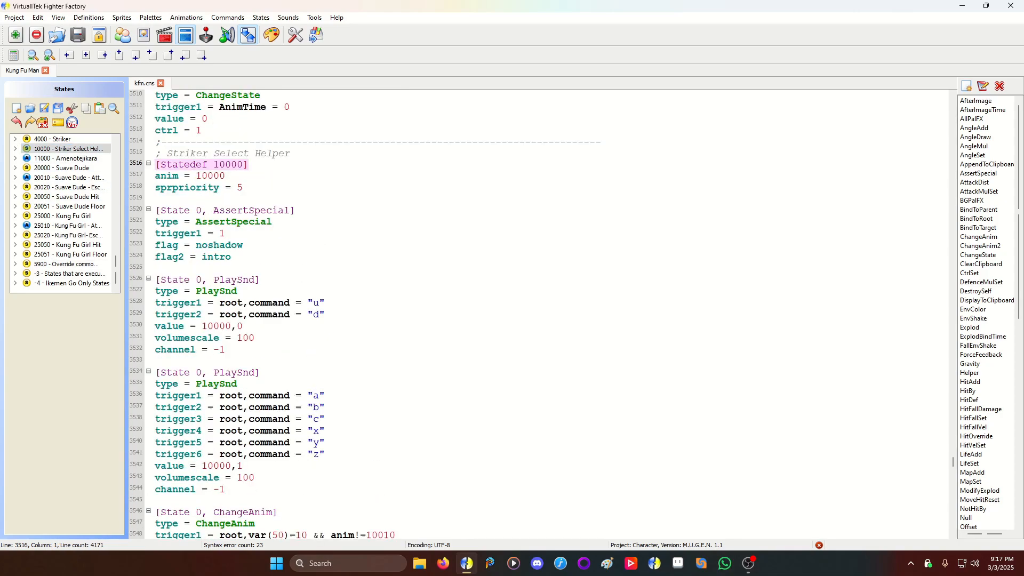
# Scroll through Statedef 10000 and back up to Statedef 4000's Suavedude and Kung Fu Girl Helper controllers
pyautogui.scroll(-3)
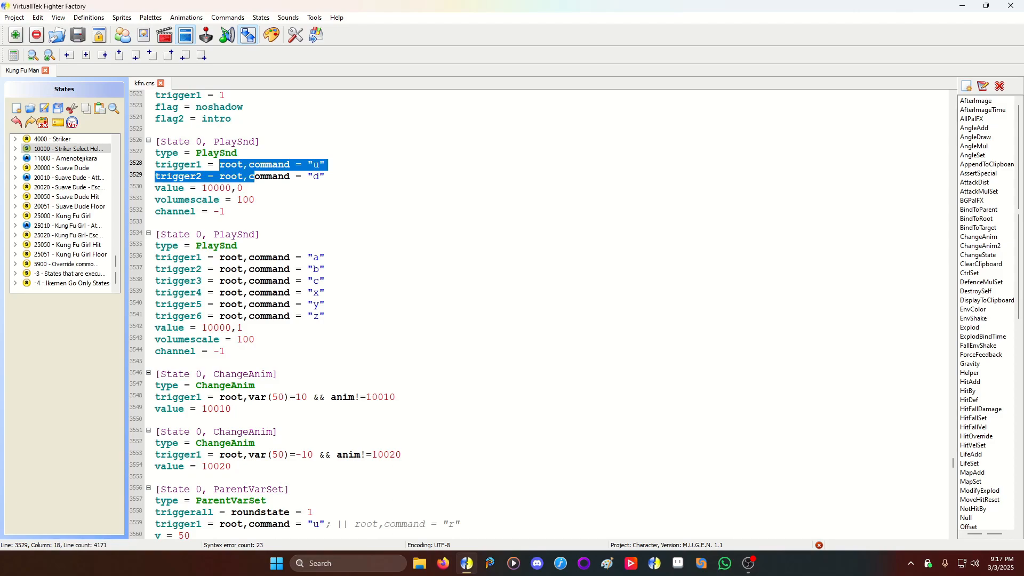
pyautogui.scroll(-3)
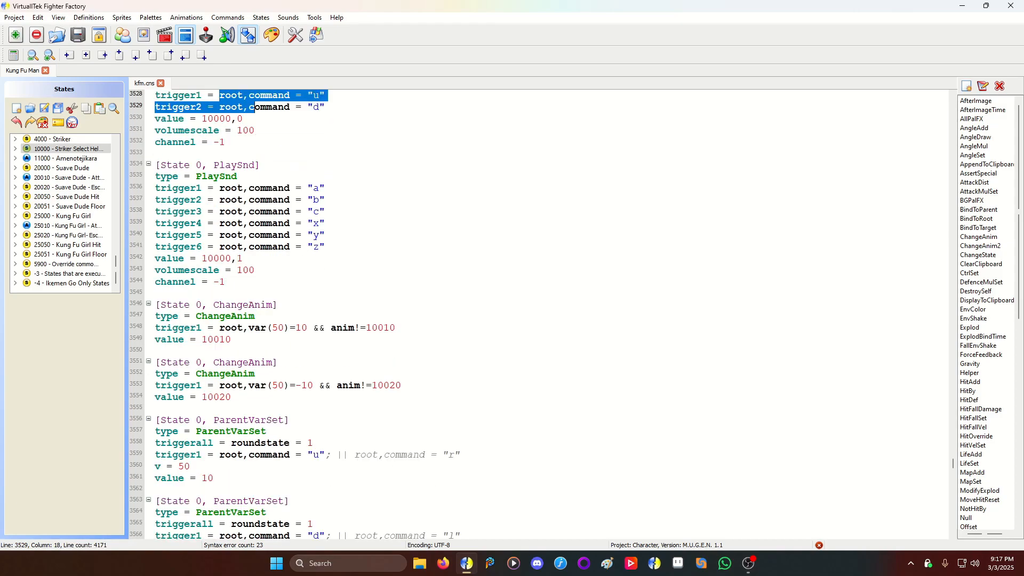
pyautogui.scroll(-3)
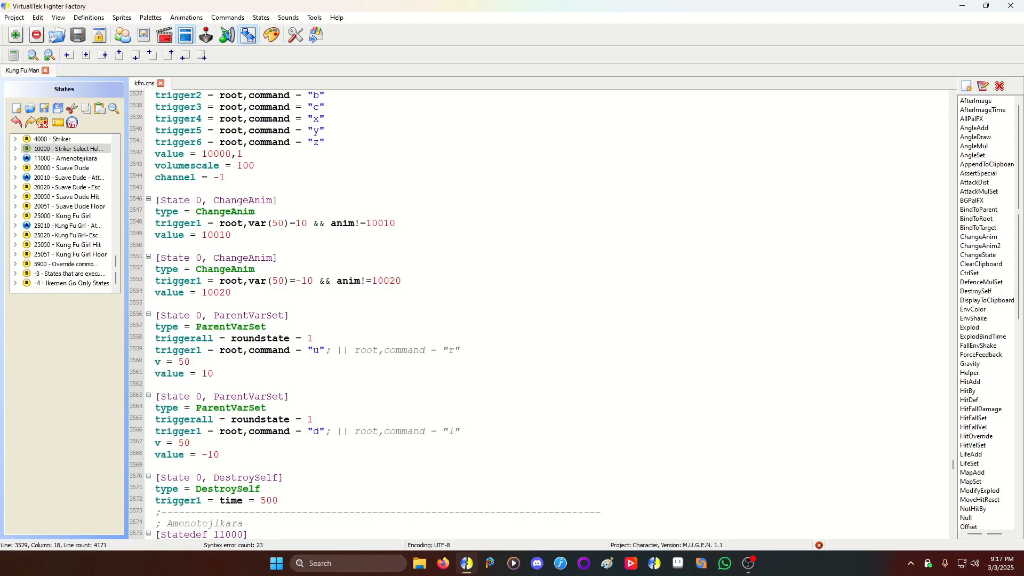
pyautogui.scroll(3)
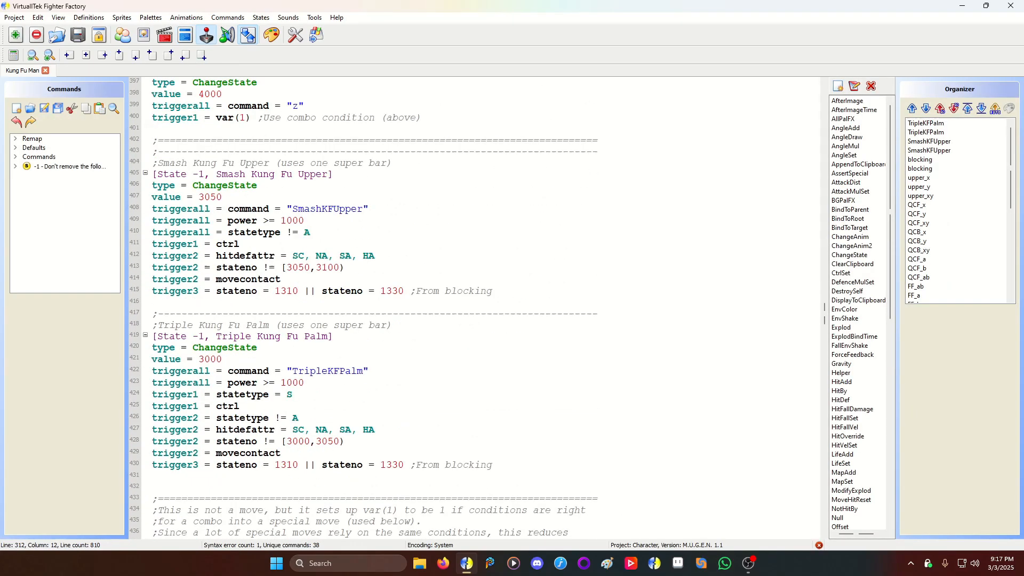
pyautogui.scroll(3)
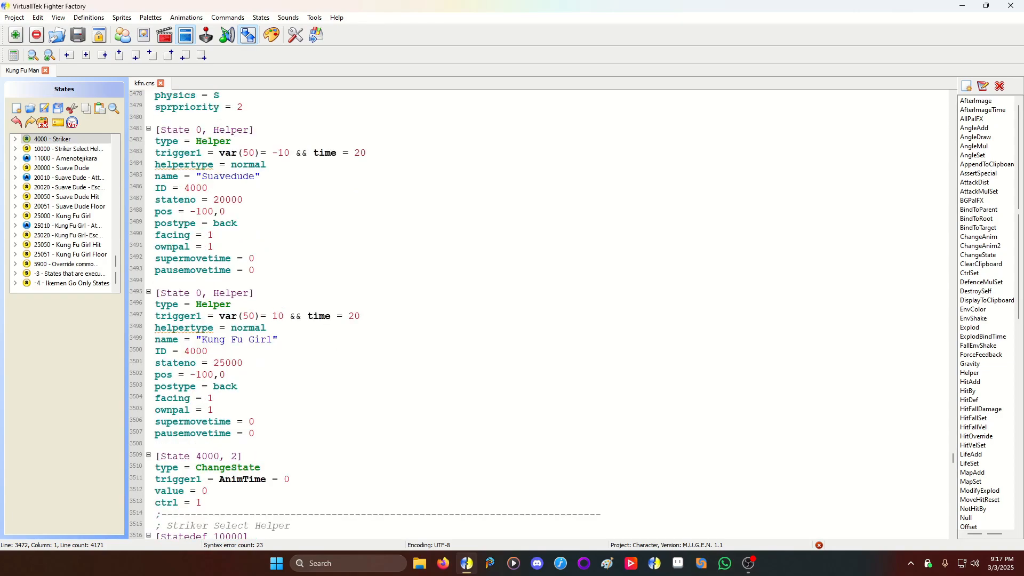
pyautogui.scroll(3)
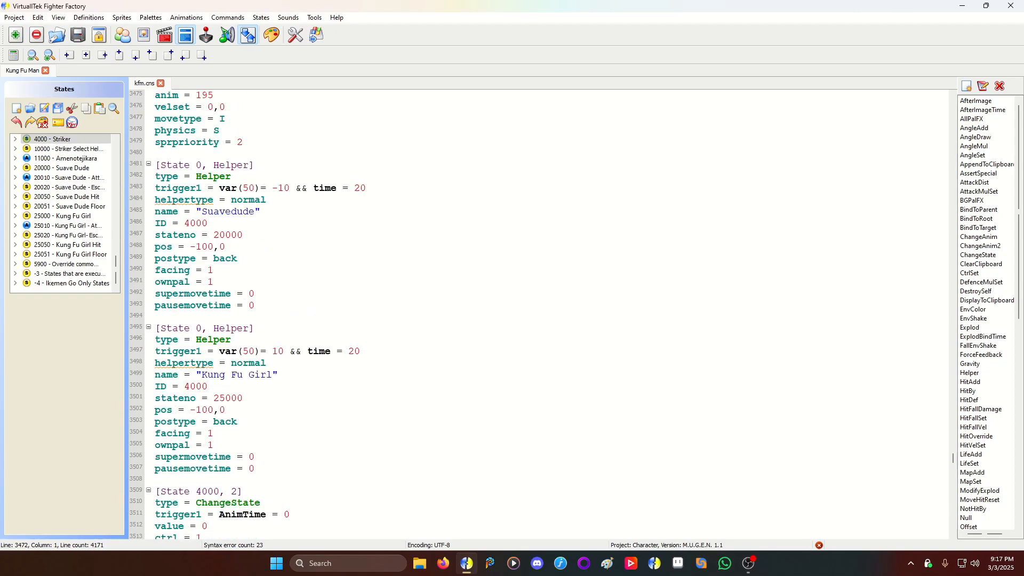